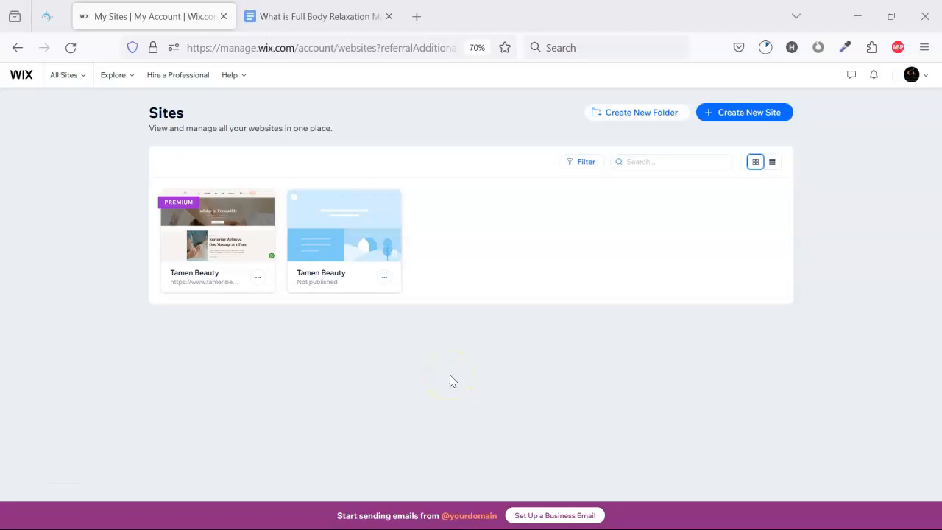
pyautogui.moveTo(430, 397)
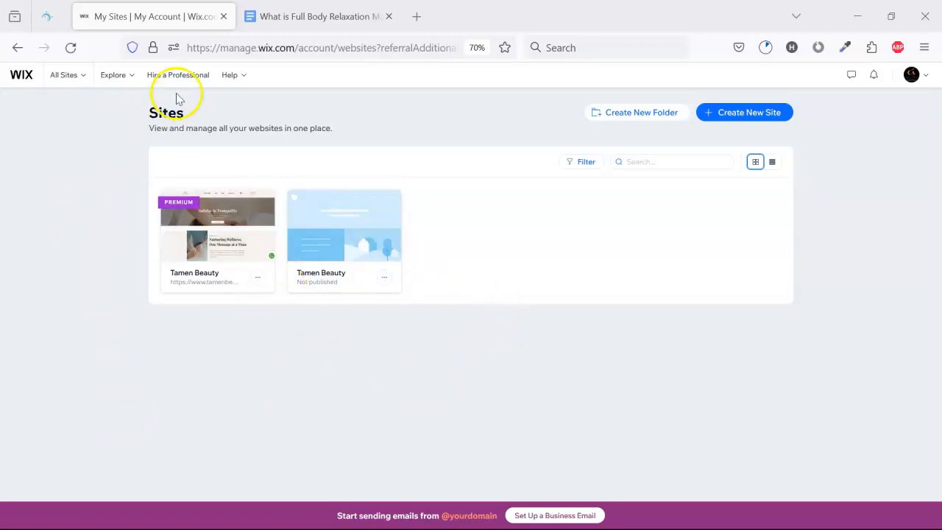
# Step: Review the massage article draft, then enter the Tamen Beauty site's dashboard from the Wix sites list
pyautogui.click(317, 15)
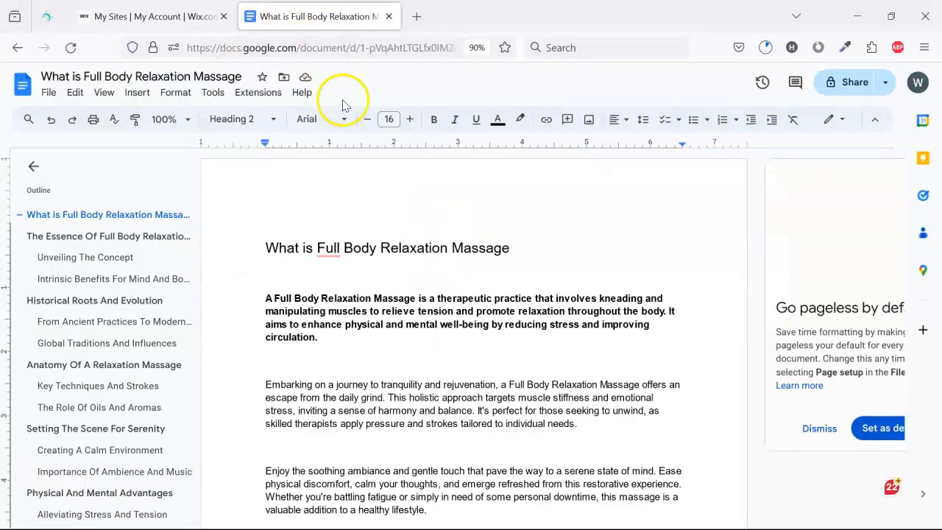
pyautogui.scroll(-3)
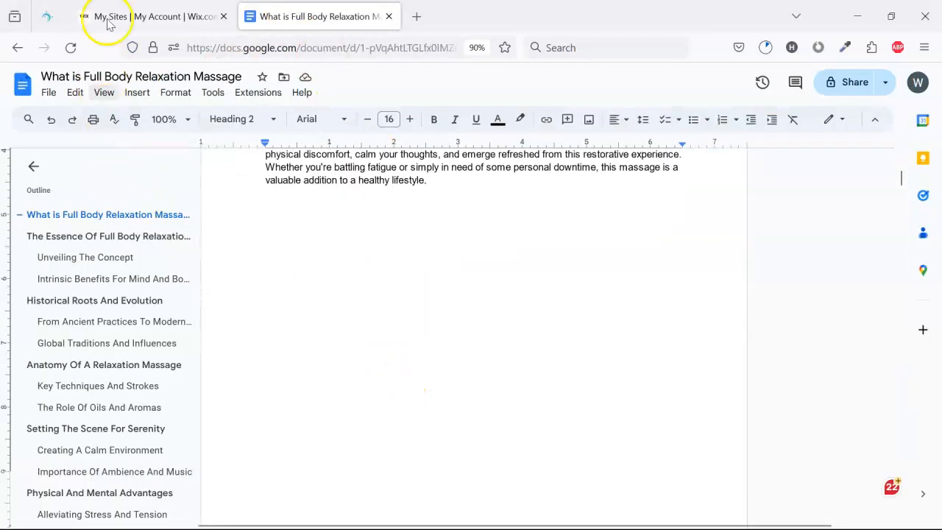
pyautogui.click(110, 16)
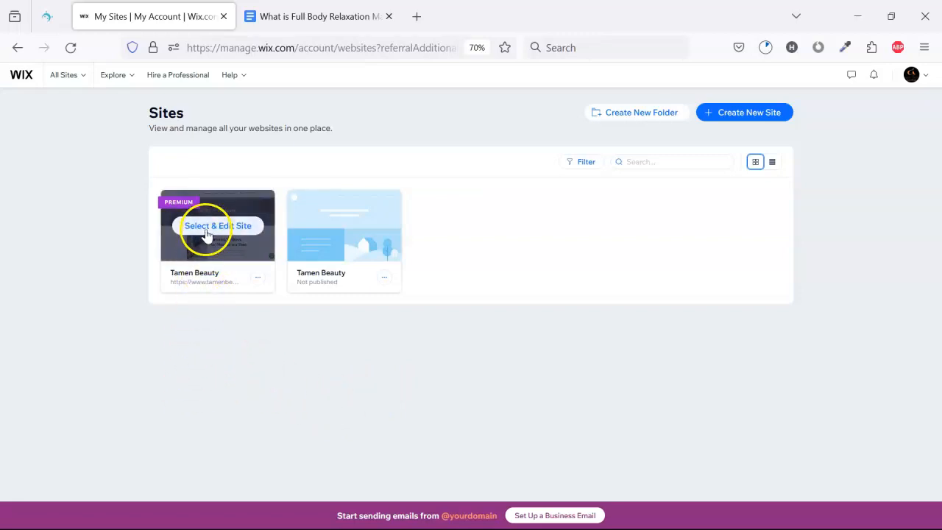
pyautogui.click(218, 227)
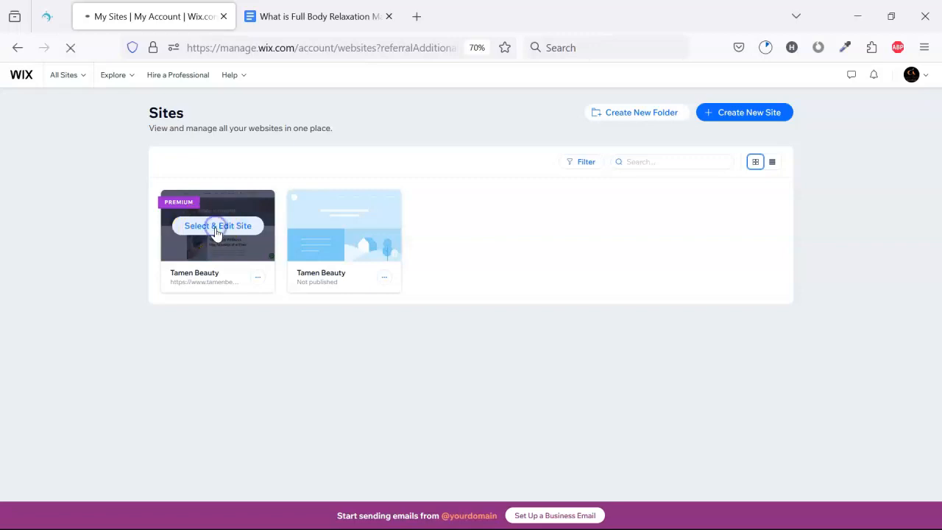
pyautogui.click(218, 227)
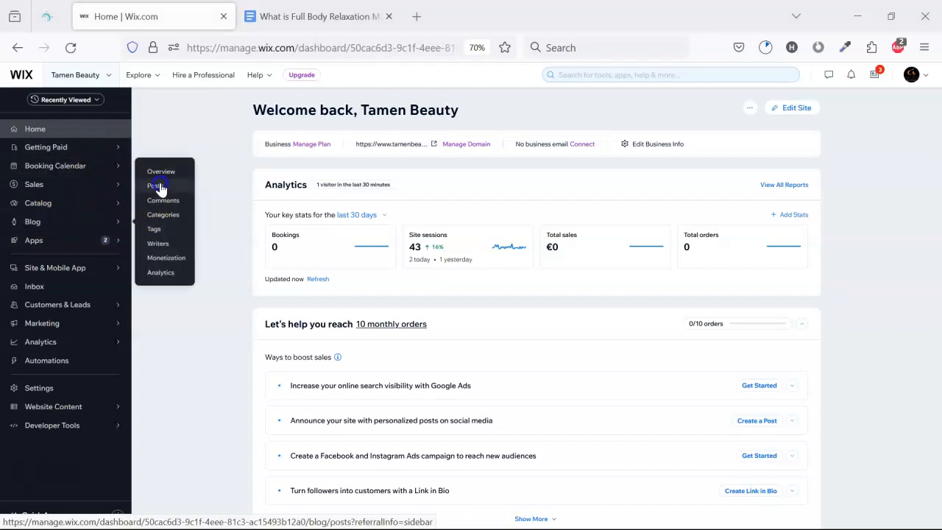
# Step: From Blog > Posts, create a new post in English so the empty post editor loads
pyautogui.click(155, 186)
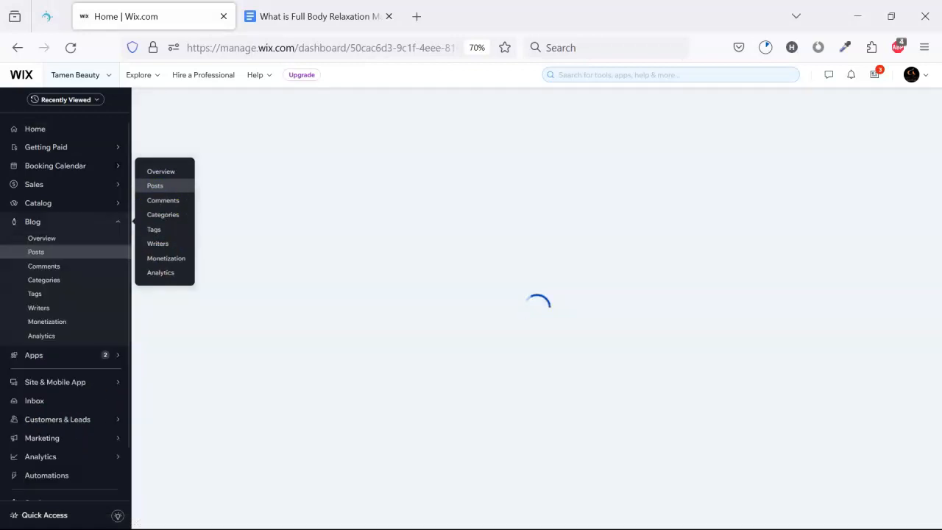
pyautogui.click(154, 186)
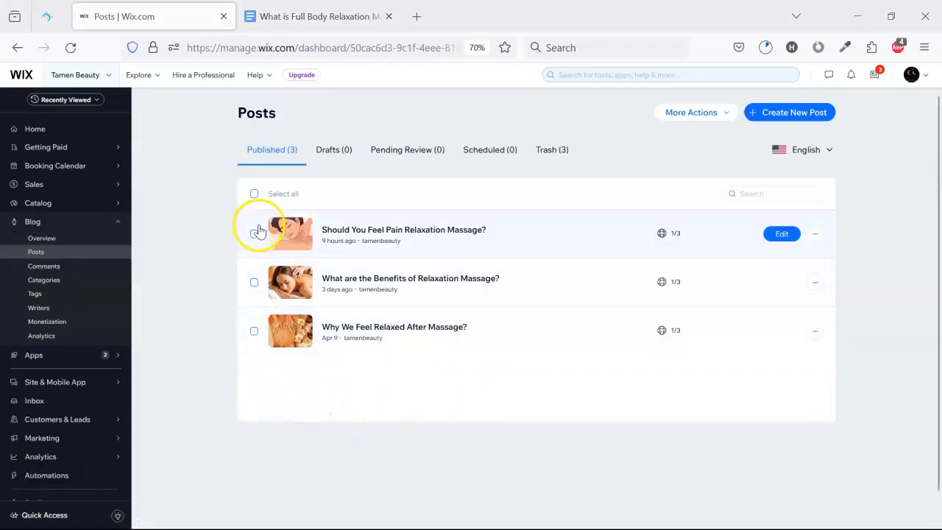
pyautogui.moveTo(403, 192)
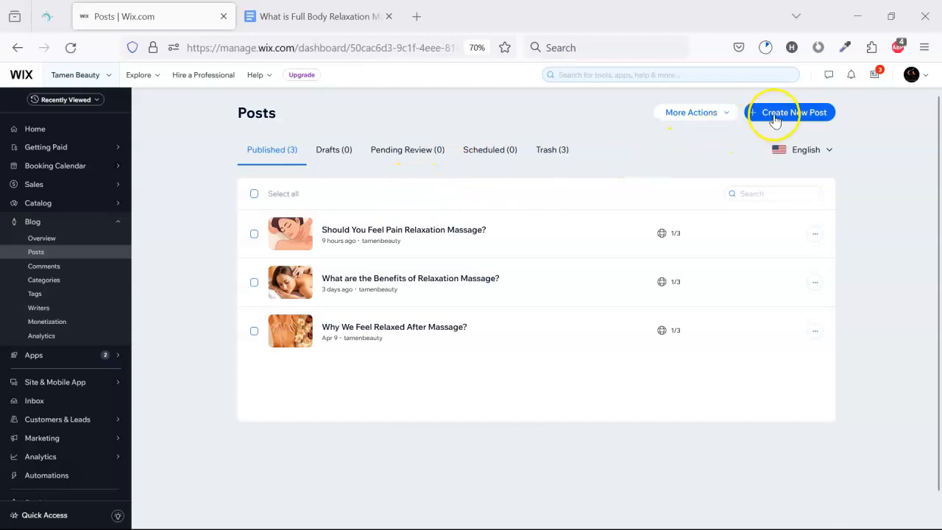
pyautogui.click(790, 112)
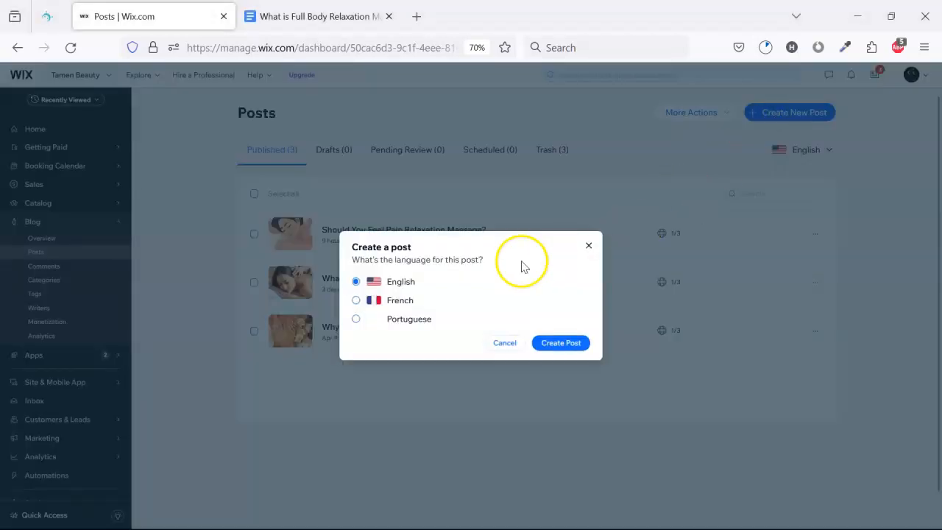
pyautogui.moveTo(560, 343)
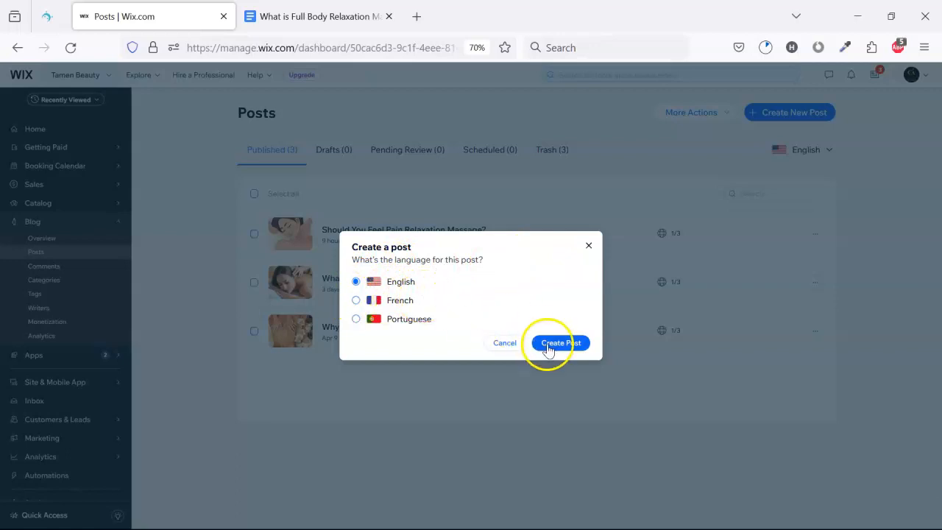
pyautogui.click(559, 343)
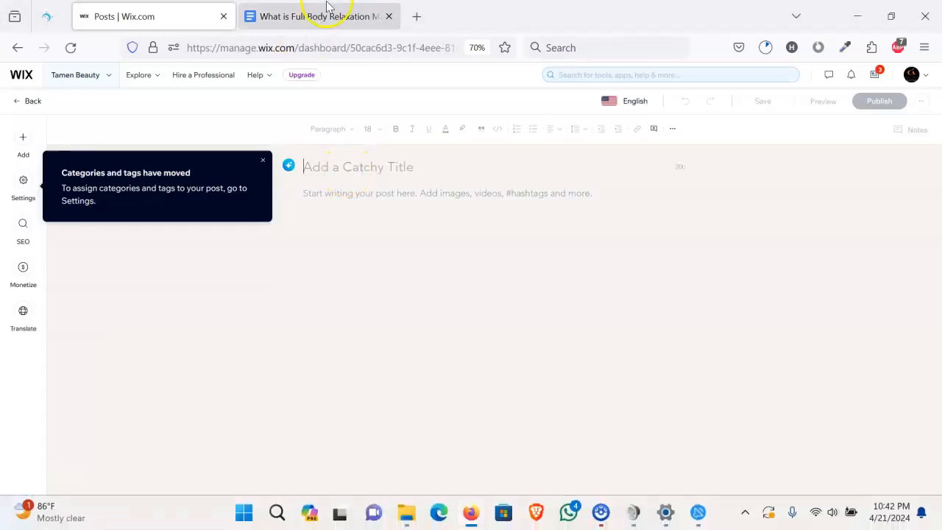
# Step: Copy the Full Body Relaxation Massage article from Google Docs and paste it into the Wix post
pyautogui.click(318, 16)
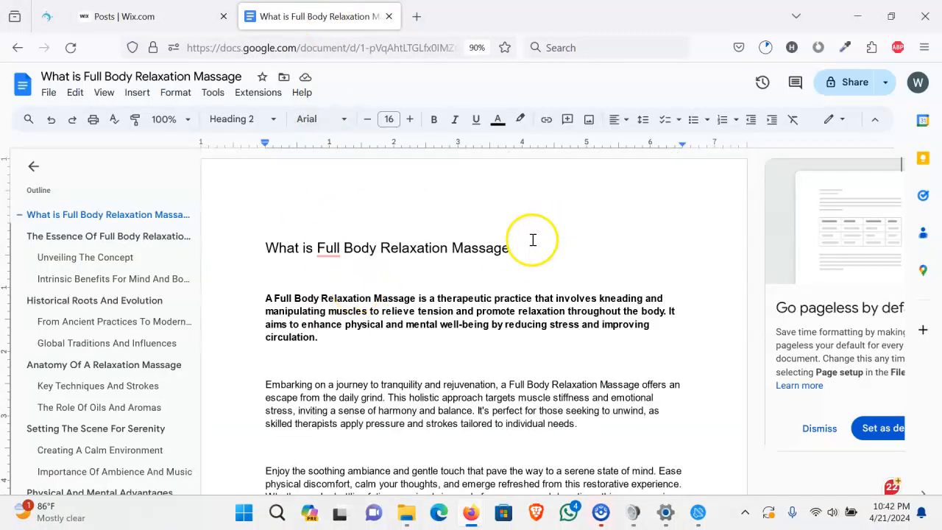
pyautogui.tripleClick(386, 247)
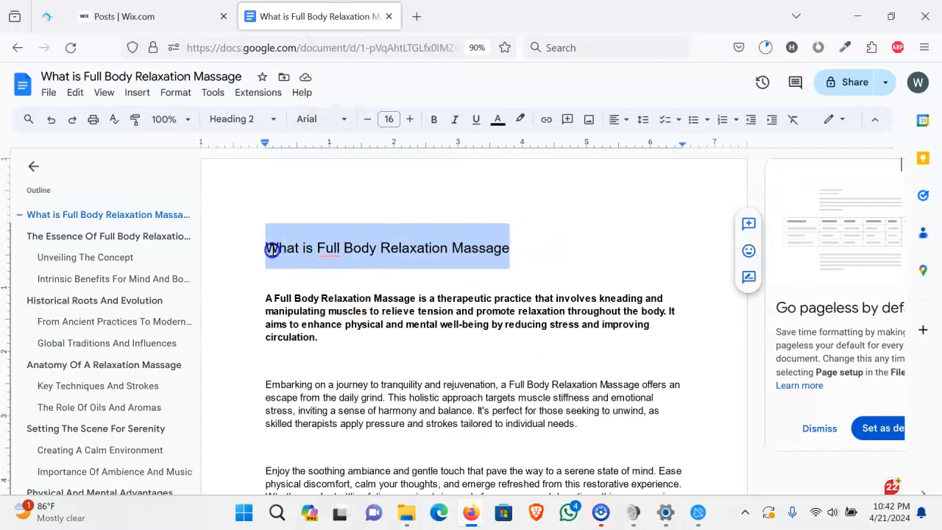
pyautogui.click(147, 17)
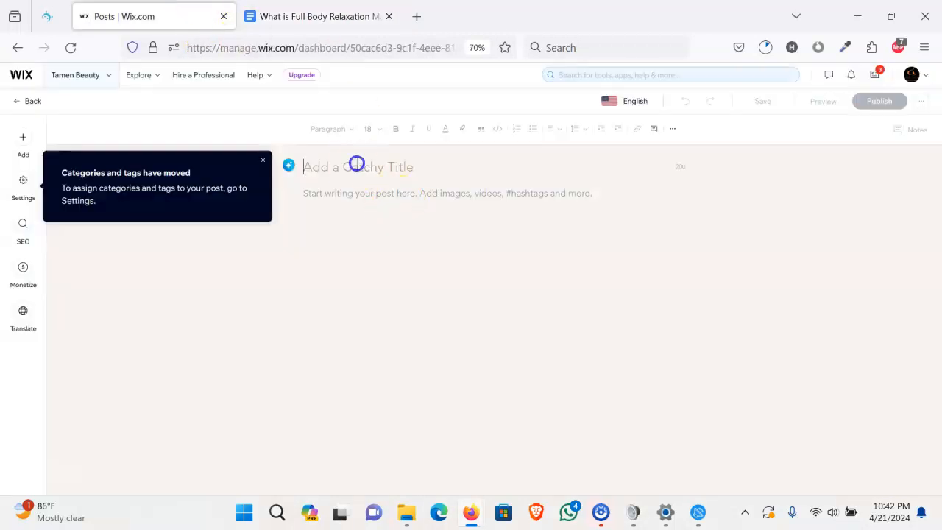
pyautogui.click(318, 16)
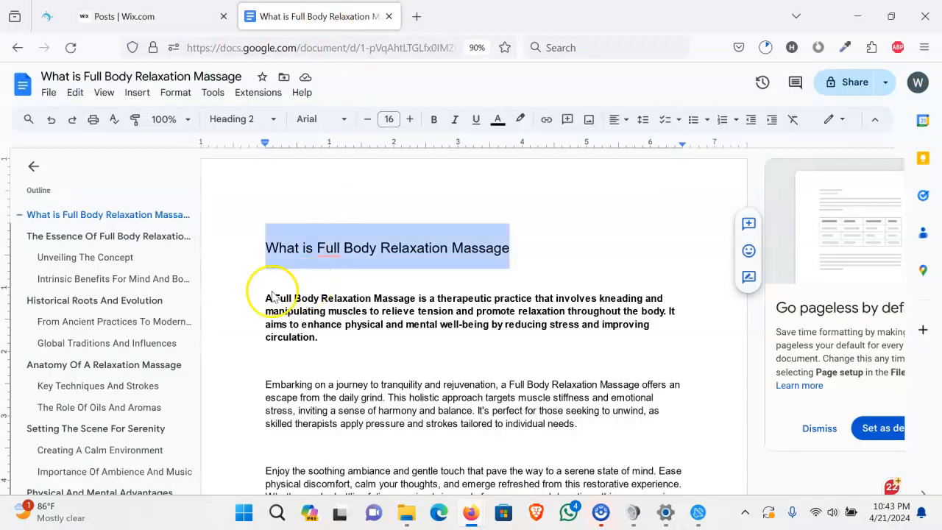
pyautogui.scroll(-3)
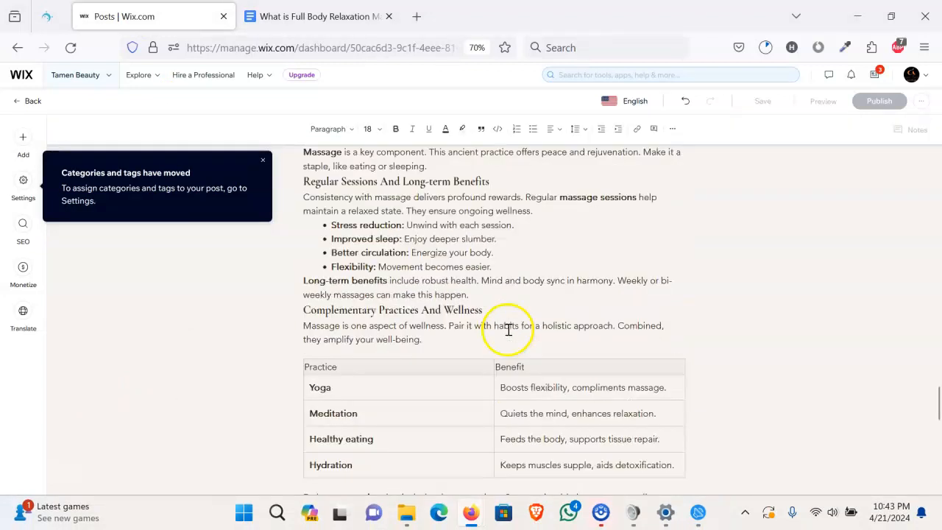
pyautogui.scroll(-3)
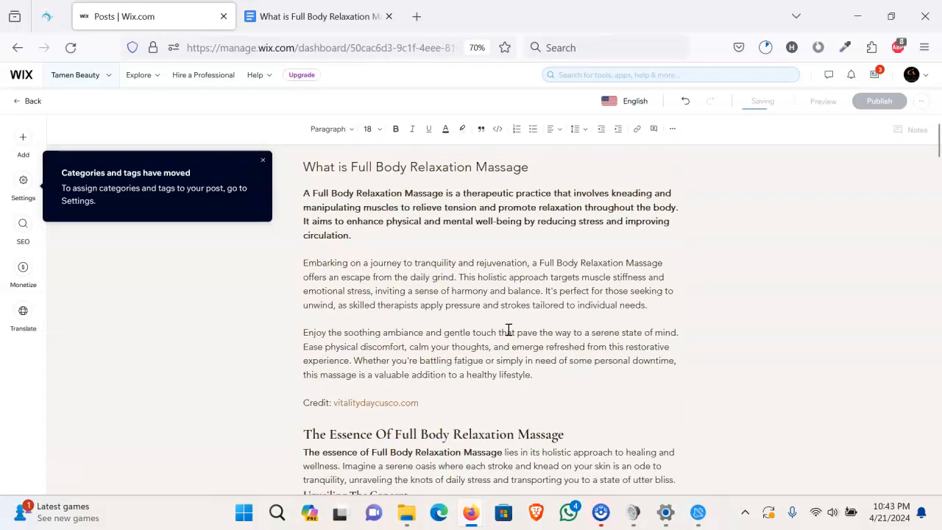
pyautogui.scroll(-3)
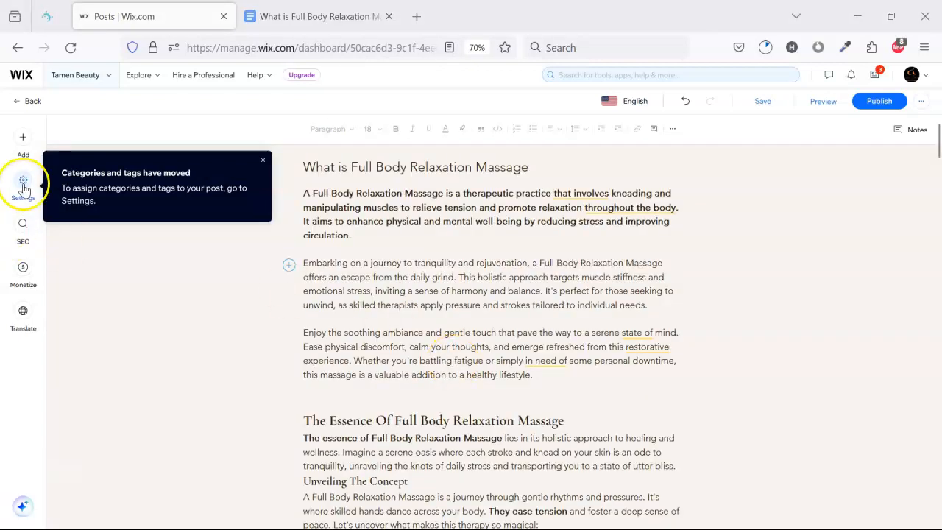
# Step: Review the post's general settings and empty categories, dismiss the tags notice, and move to SEO settings
pyautogui.click(24, 180)
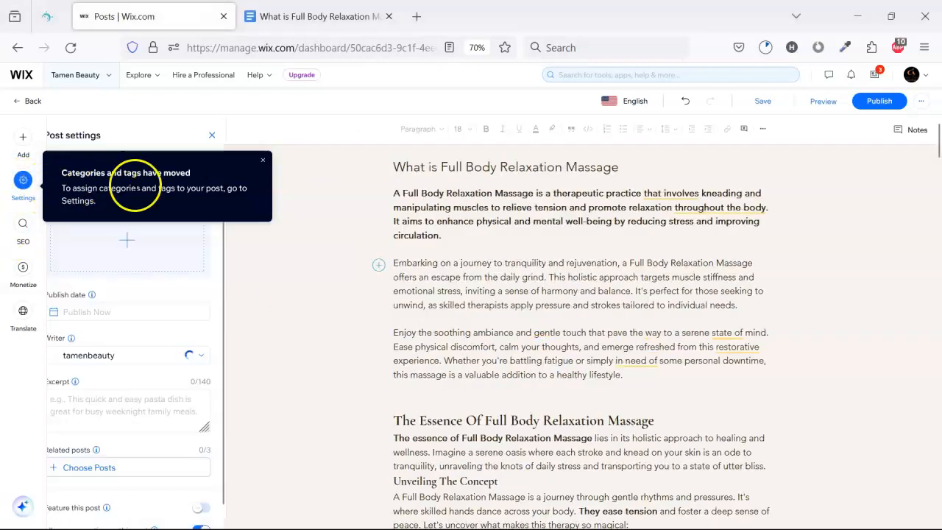
pyautogui.click(262, 159)
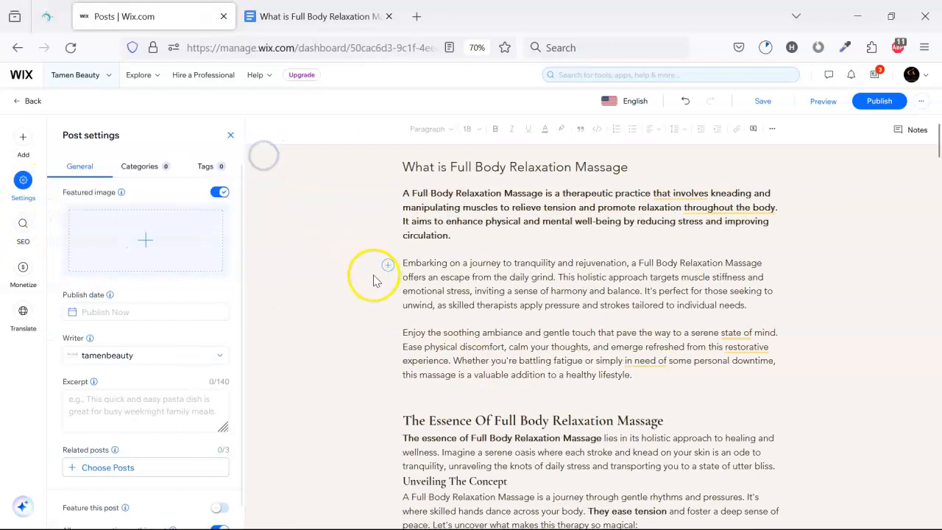
pyautogui.moveTo(250, 248)
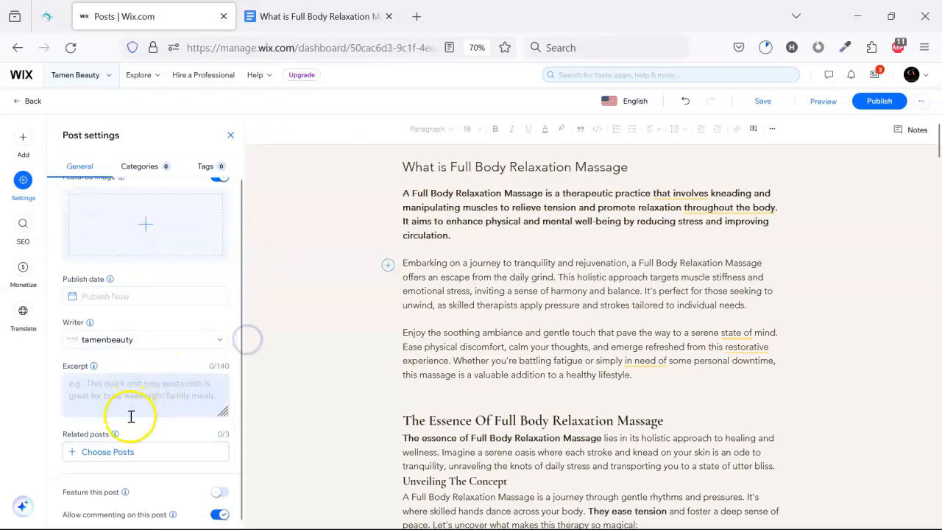
pyautogui.click(138, 165)
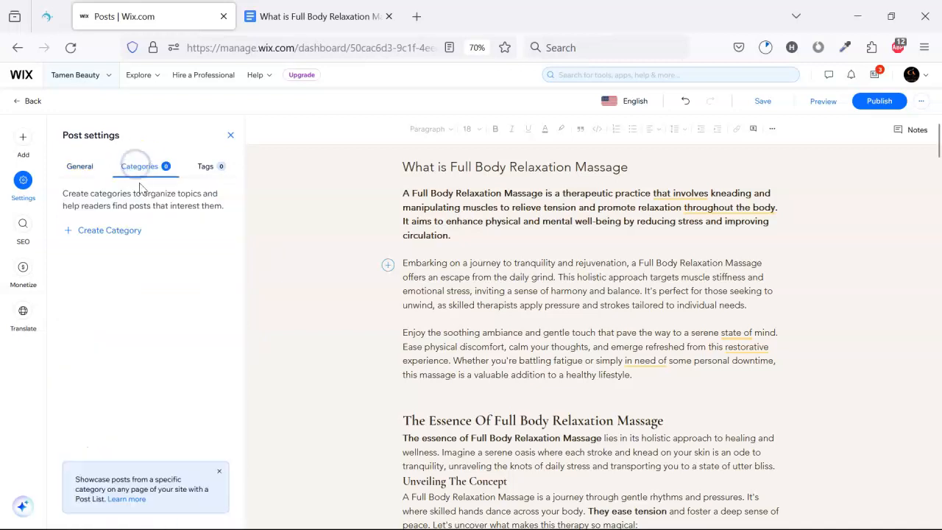
pyautogui.moveTo(119, 206)
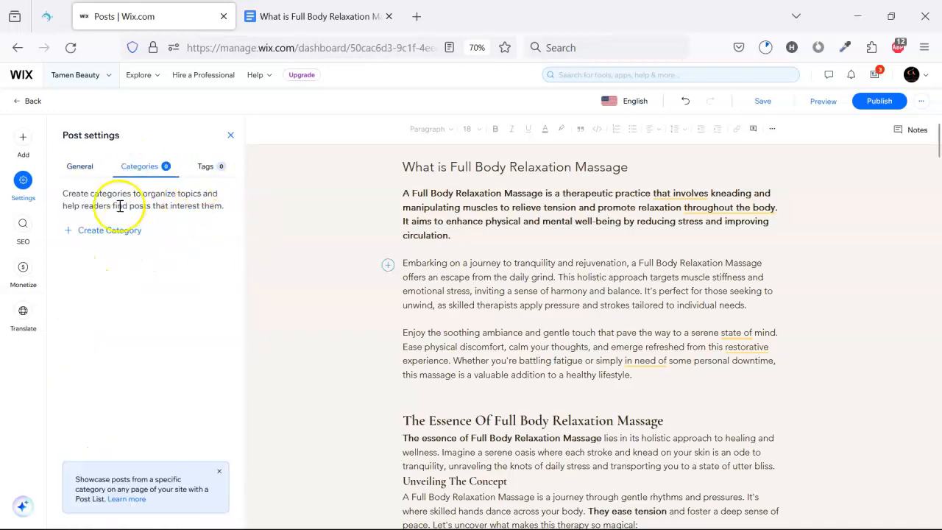
pyautogui.click(23, 224)
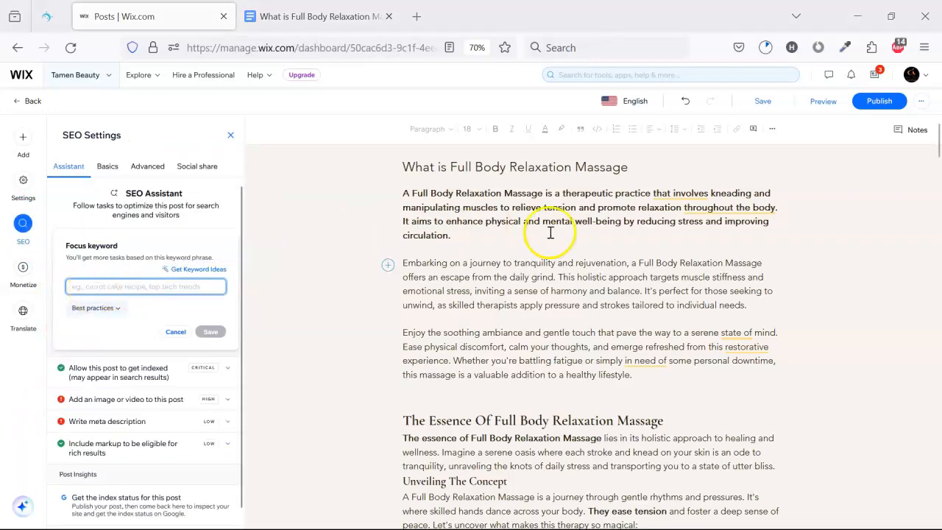
# Step: Save 'What is Full Body Relaxation Massage' as the SEO focus keyword and review the checklist
pyautogui.tripleClick(515, 166)
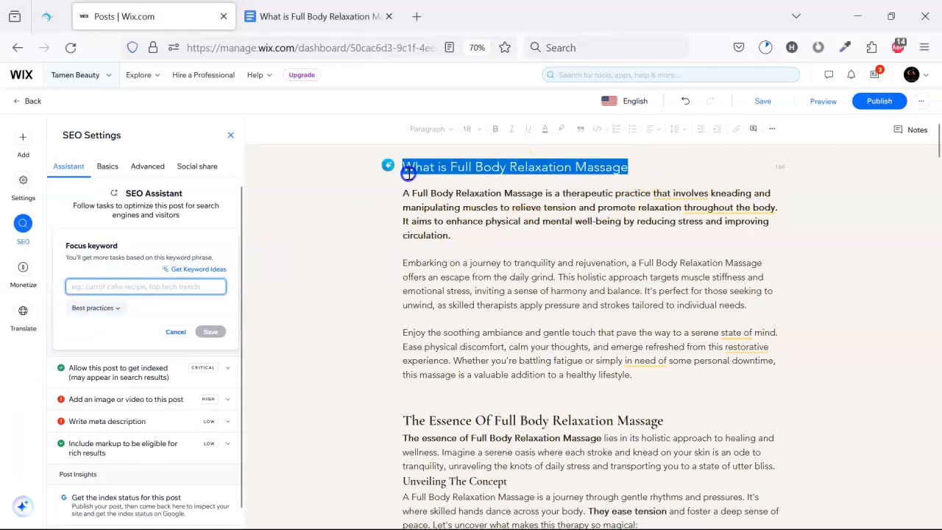
pyautogui.click(632, 170)
pyautogui.write('?')
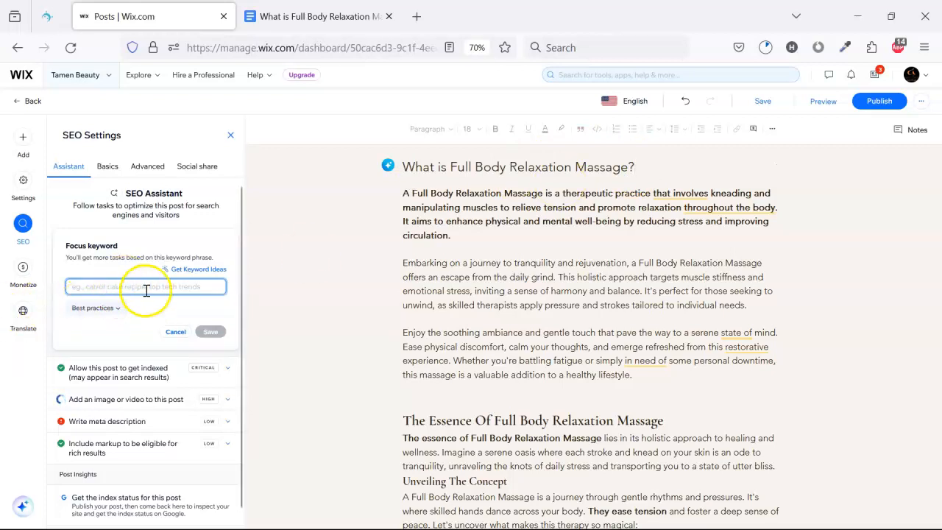
pyautogui.write('What is Full Body Relaxation Massage')
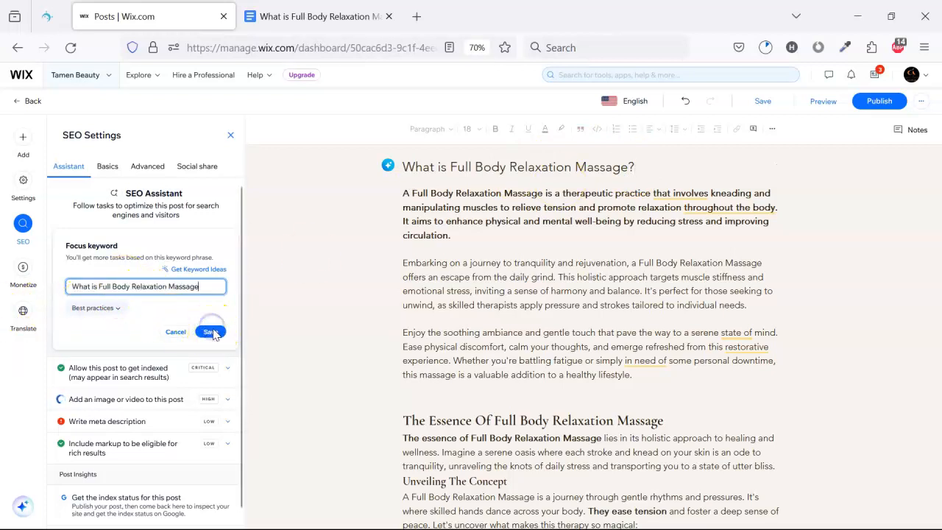
pyautogui.click(209, 333)
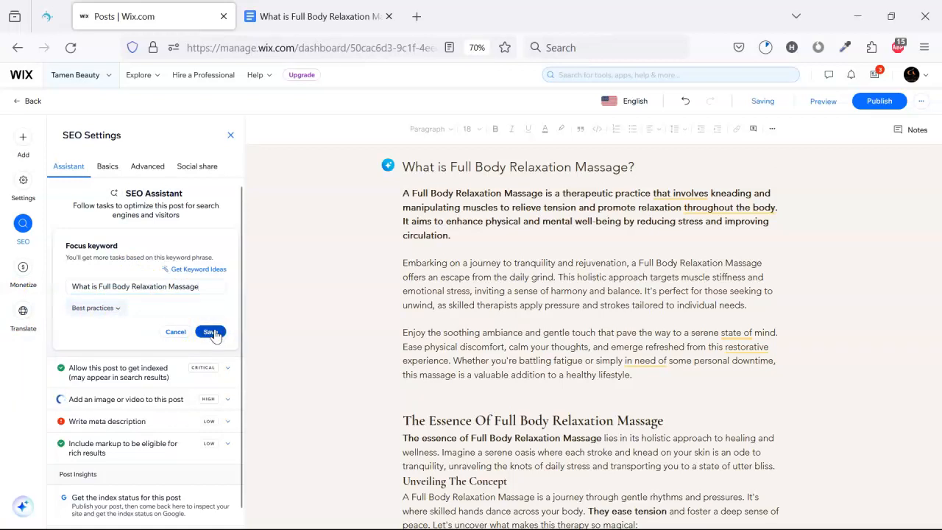
pyautogui.moveTo(161, 273)
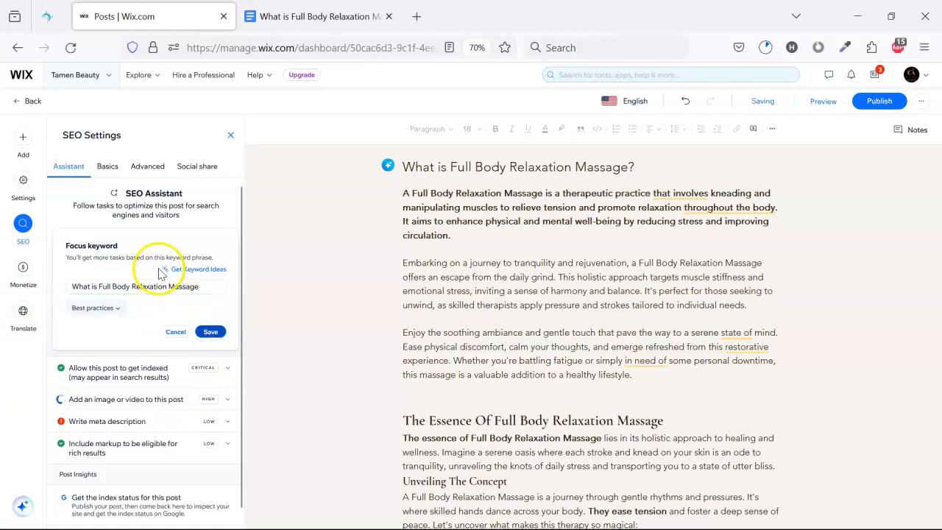
pyautogui.click(210, 332)
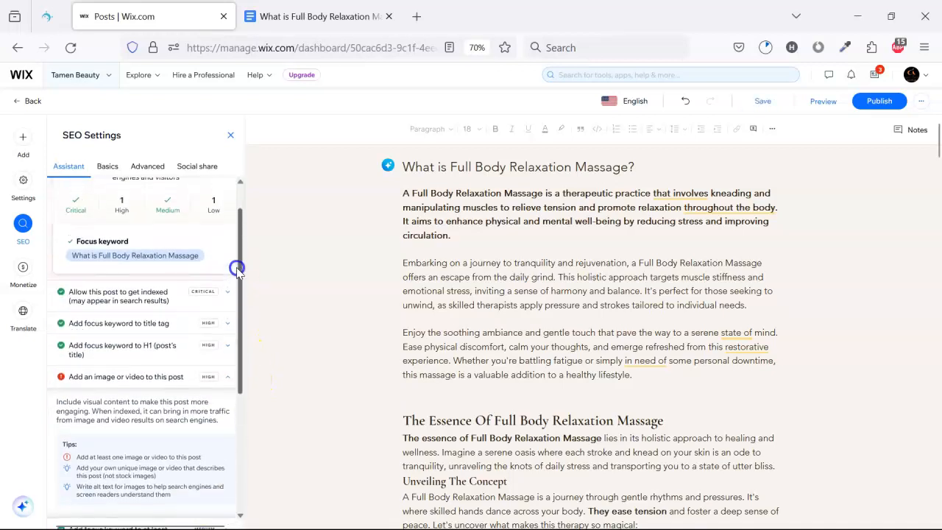
pyautogui.scroll(-3)
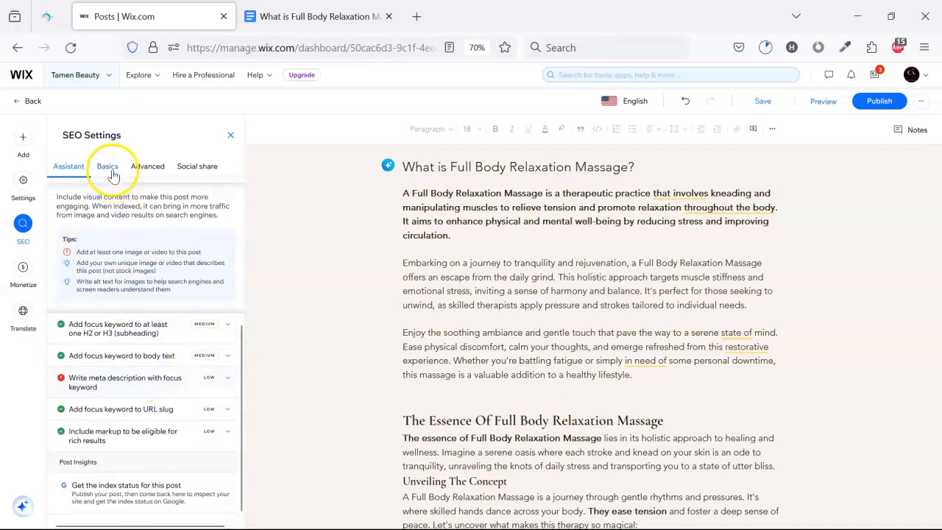
# Step: Generate AI meta descriptions in Basics and apply Suggestion 3 about the ultimate escape massage
pyautogui.click(106, 165)
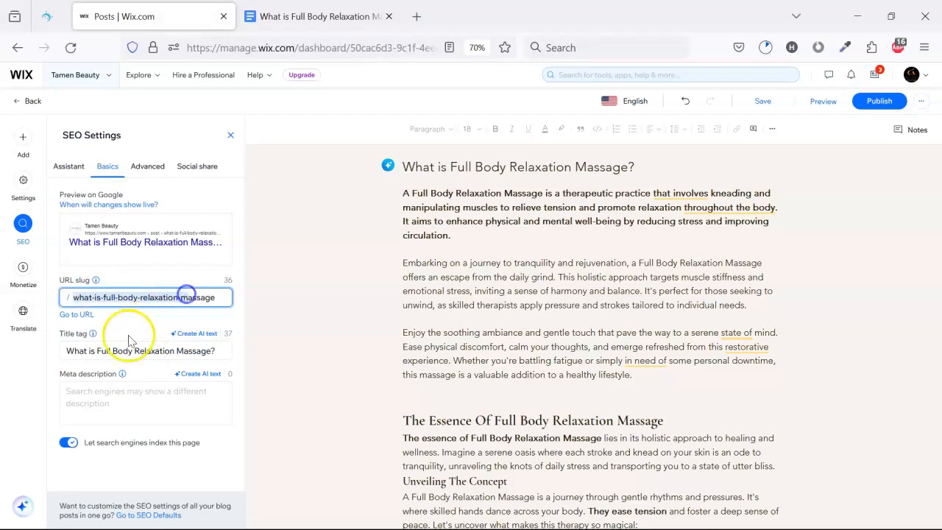
pyautogui.click(119, 403)
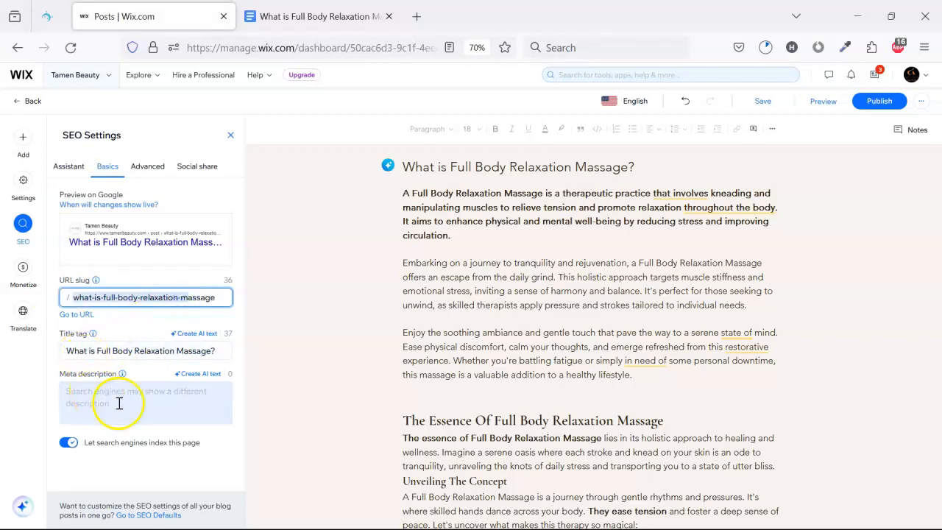
pyautogui.click(144, 400)
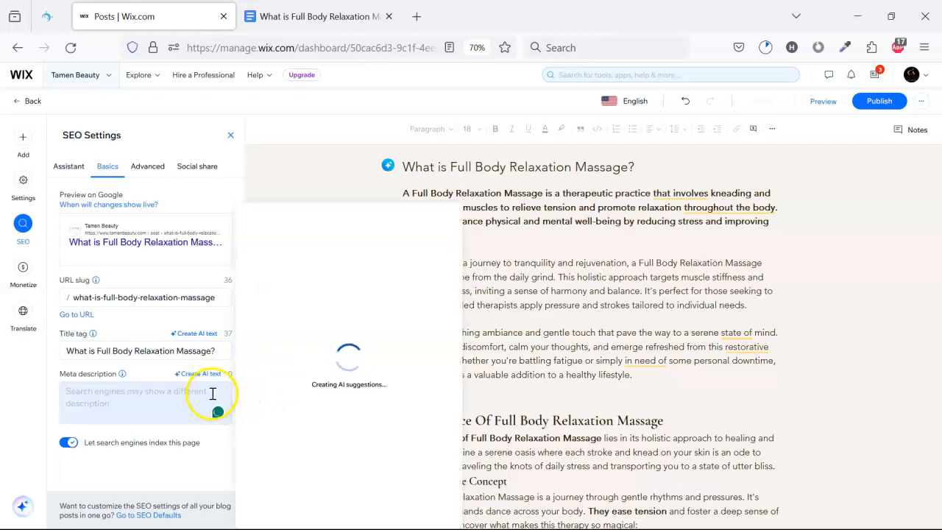
pyautogui.click(197, 373)
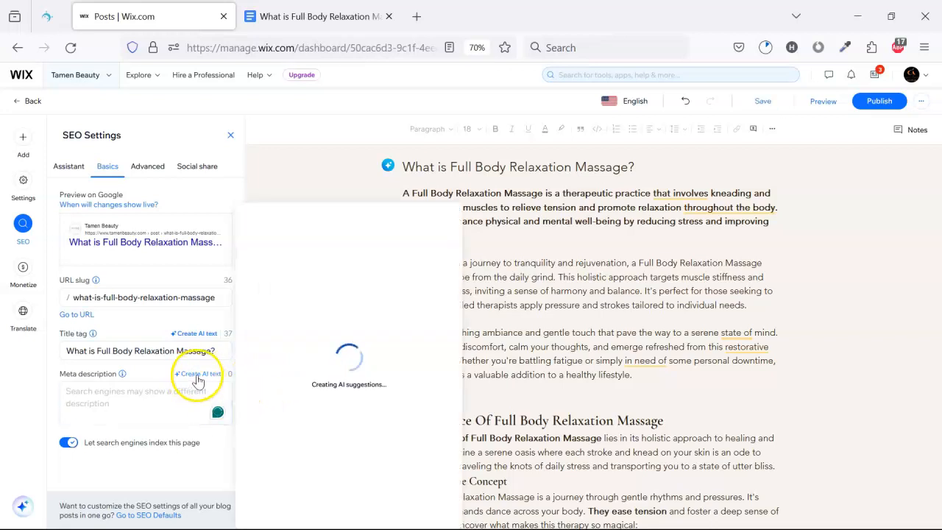
pyautogui.click(197, 373)
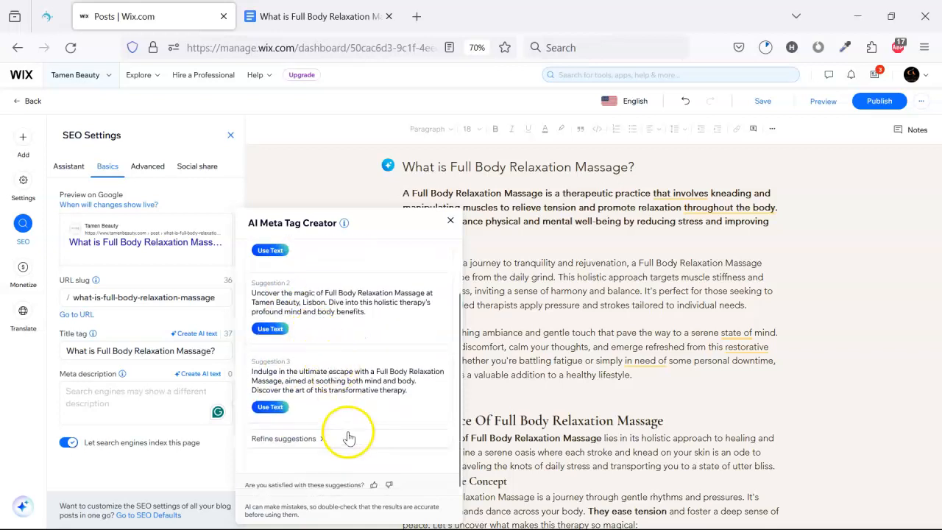
pyautogui.scroll(3)
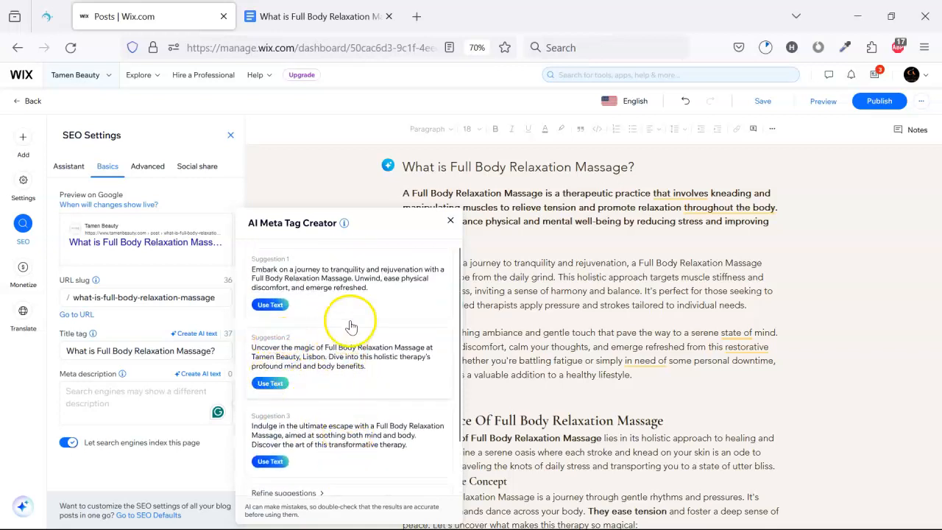
pyautogui.moveTo(312, 441)
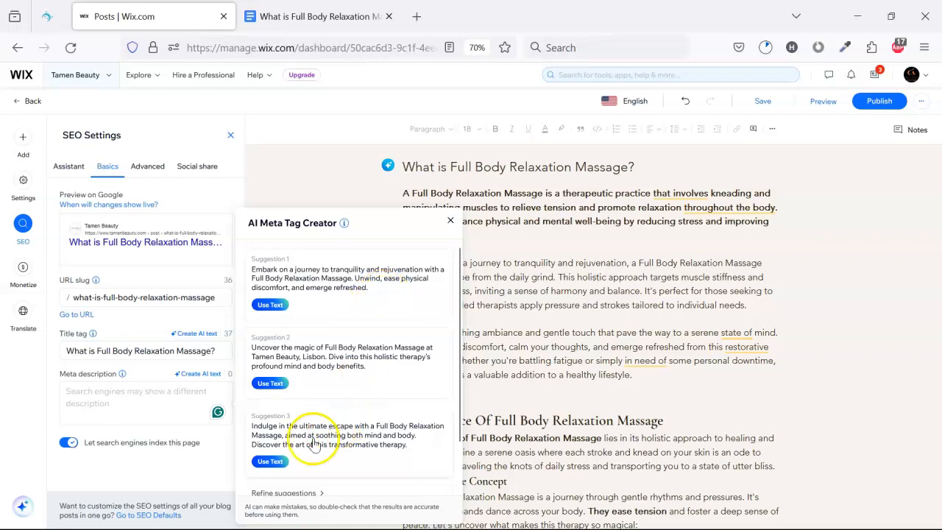
pyautogui.click(271, 462)
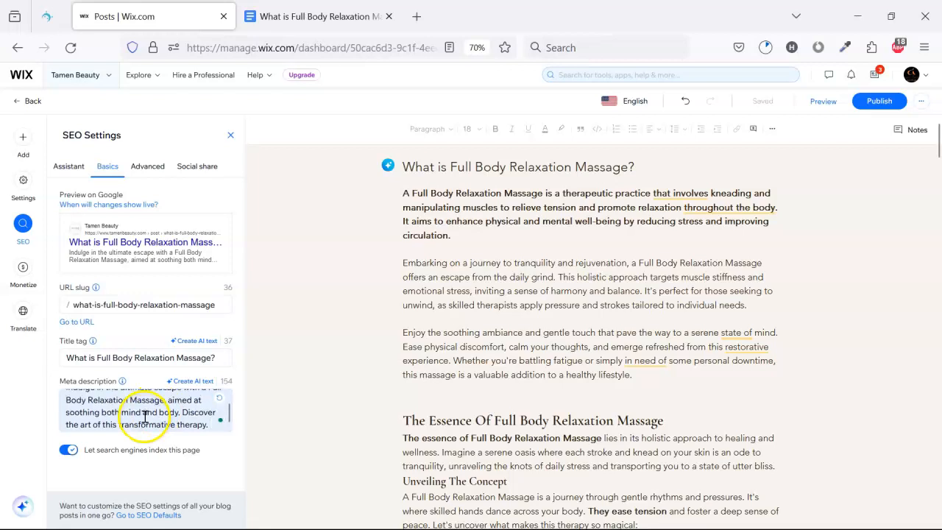
# Step: Check the Advanced robots meta tag options, toggling noindex on and back off
pyautogui.click(148, 165)
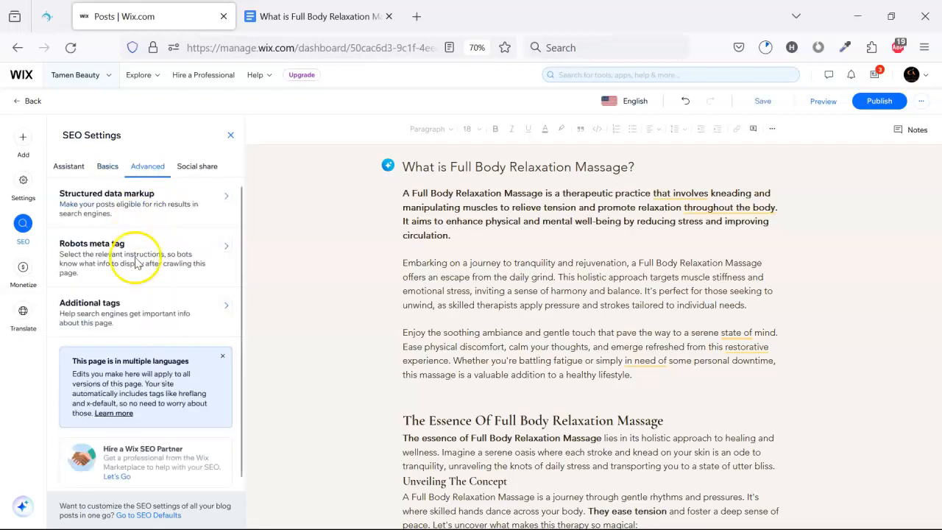
pyautogui.moveTo(169, 212)
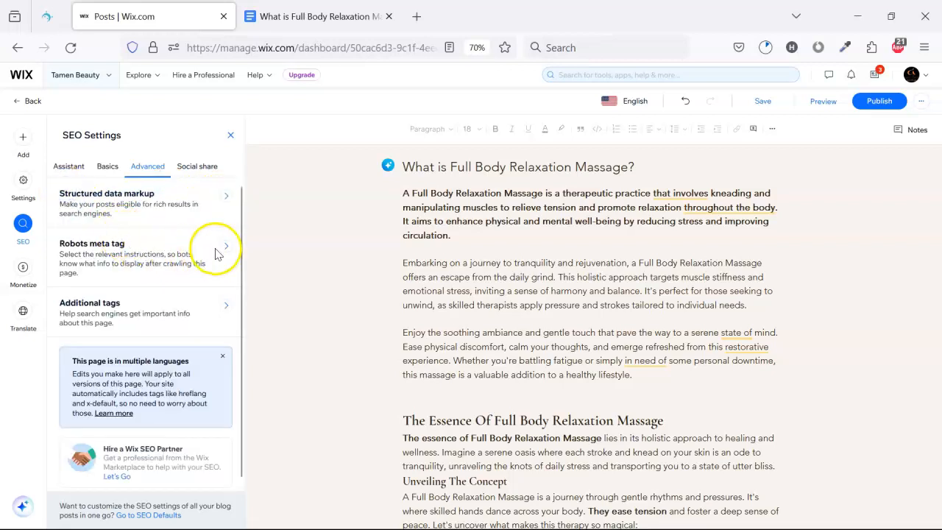
pyautogui.click(226, 247)
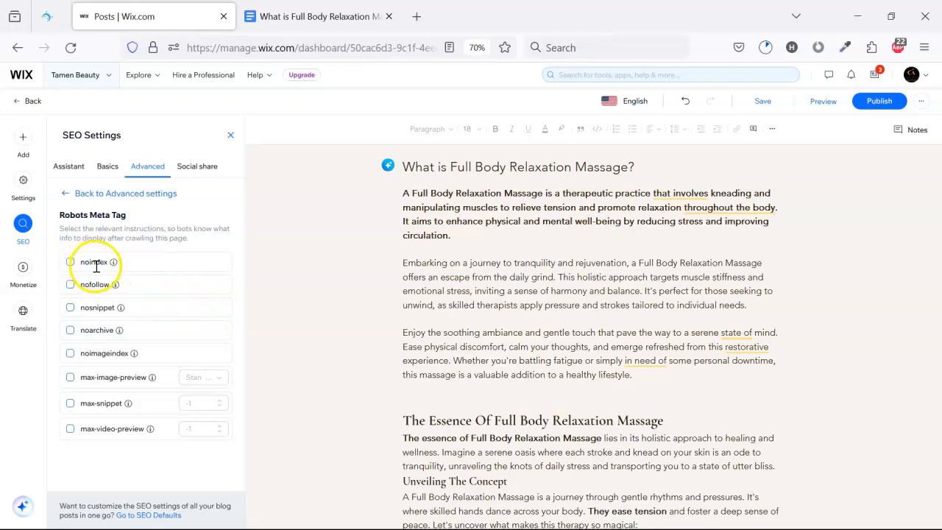
pyautogui.click(70, 262)
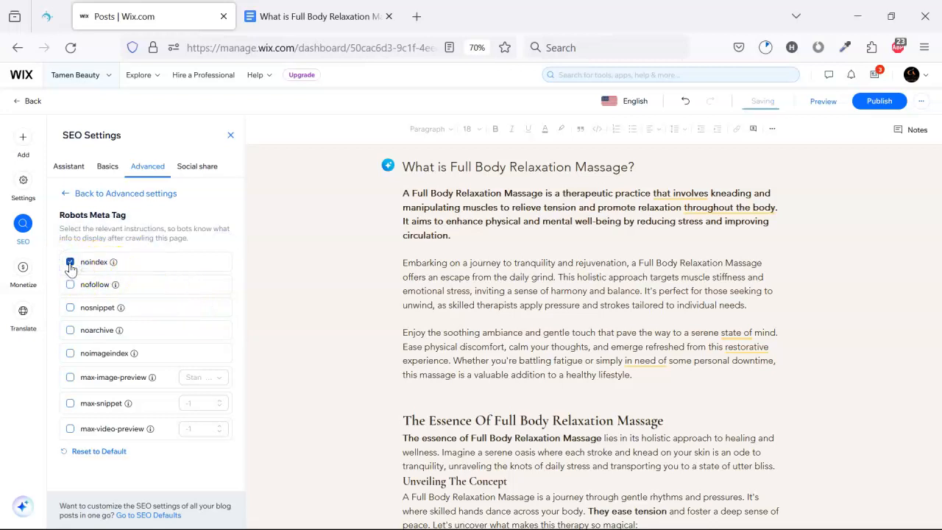
pyautogui.click(70, 262)
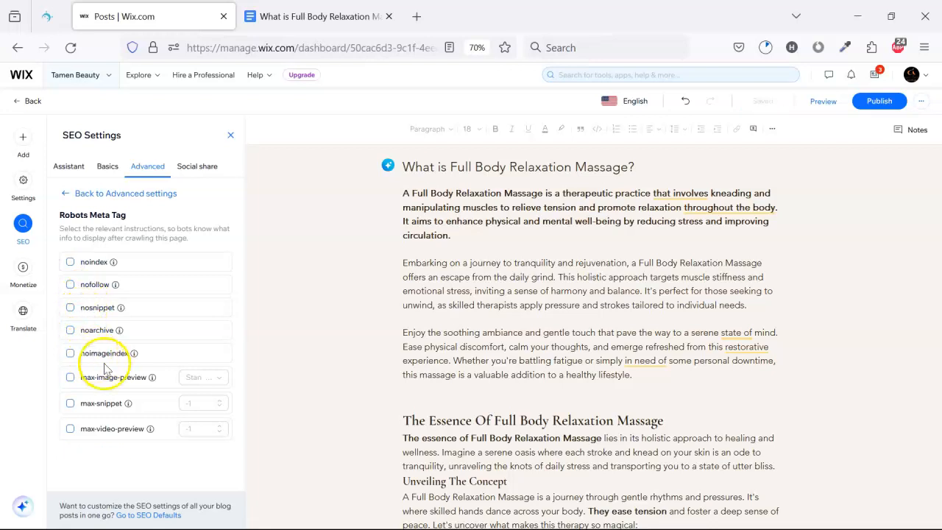
pyautogui.click(118, 193)
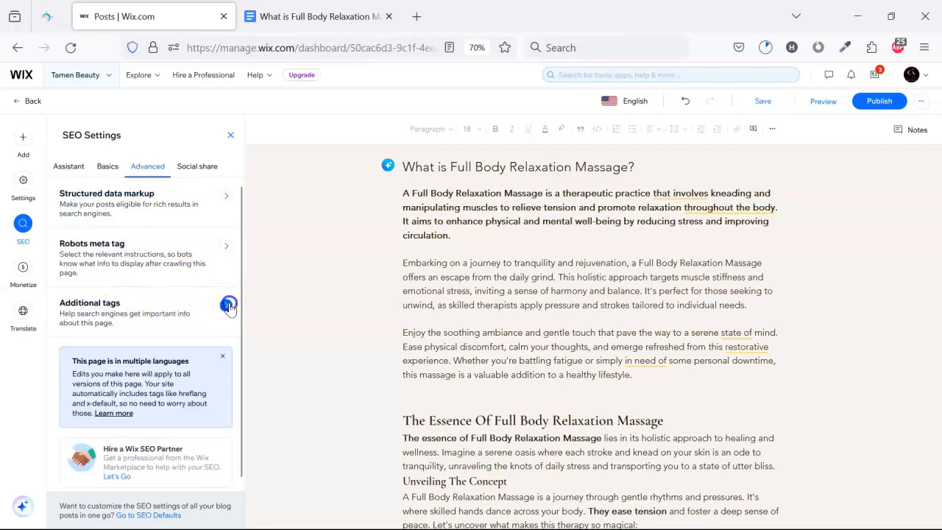
# Step: Review the additional meta tags unchanged, then move to the Social share settings
pyautogui.click(230, 305)
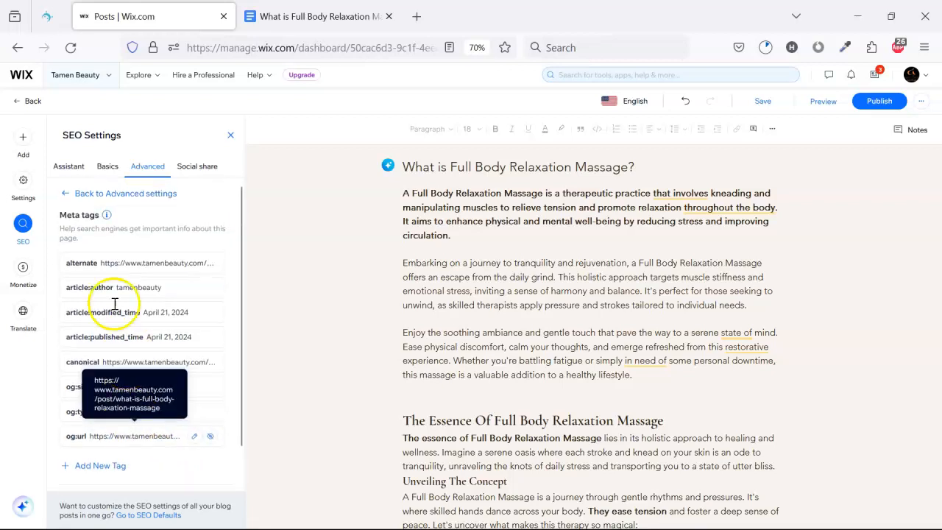
pyautogui.click(125, 193)
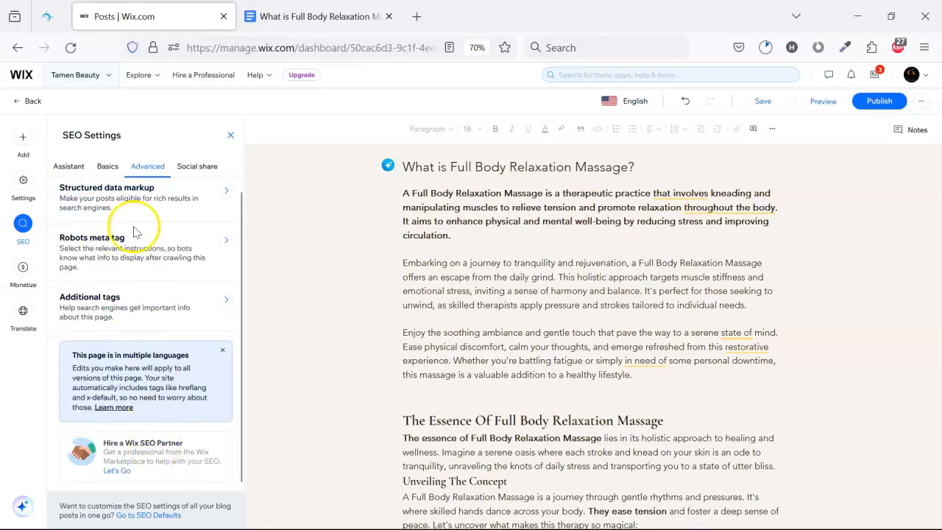
pyautogui.click(197, 165)
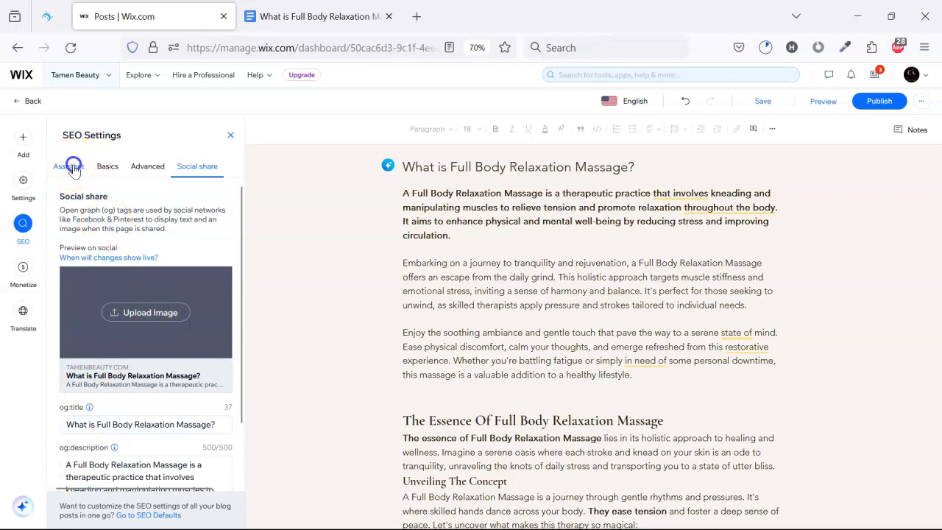
# Step: Return to the SEO Assistant checklist and look over the remaining optimisation tasks
pyautogui.click(67, 165)
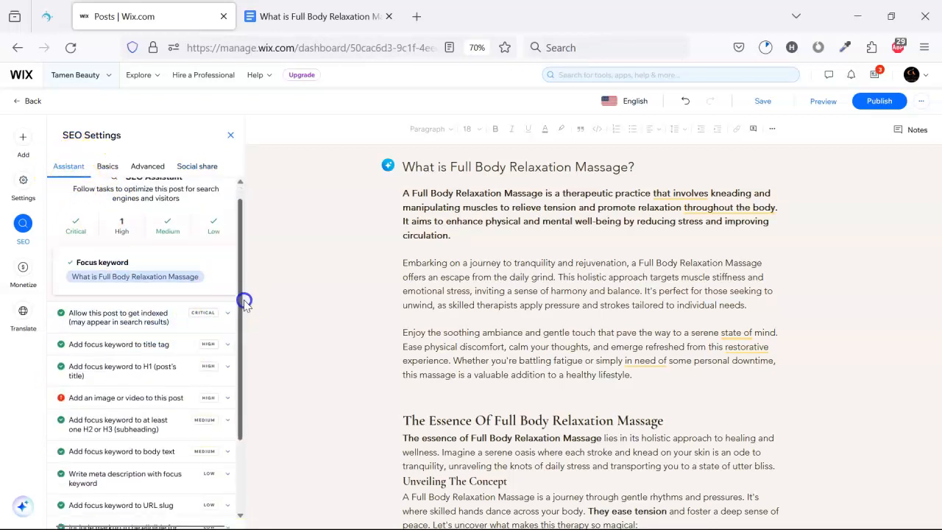
pyautogui.scroll(-3)
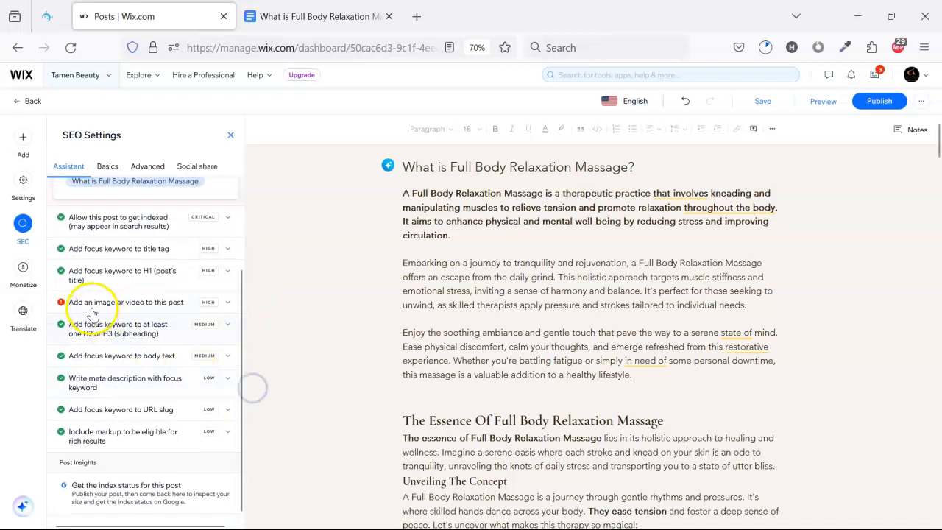
pyautogui.moveTo(185, 312)
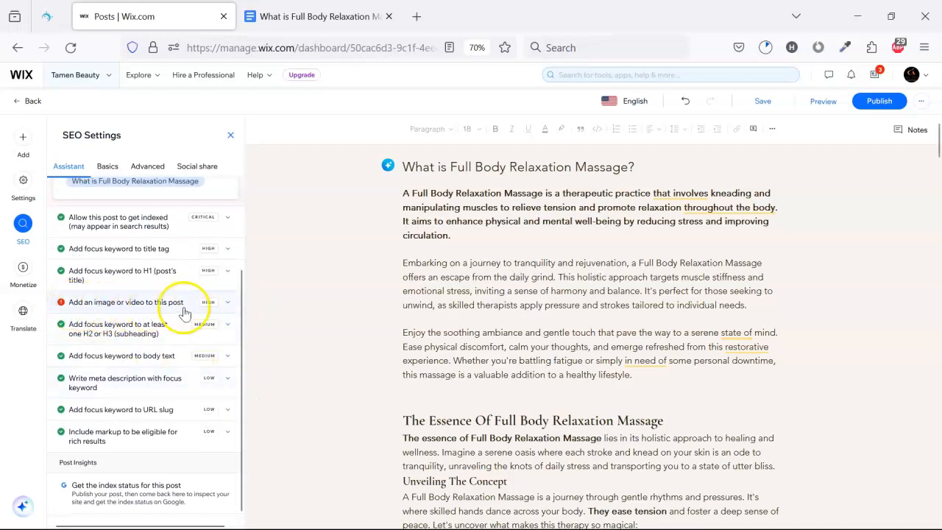
pyautogui.moveTo(172, 362)
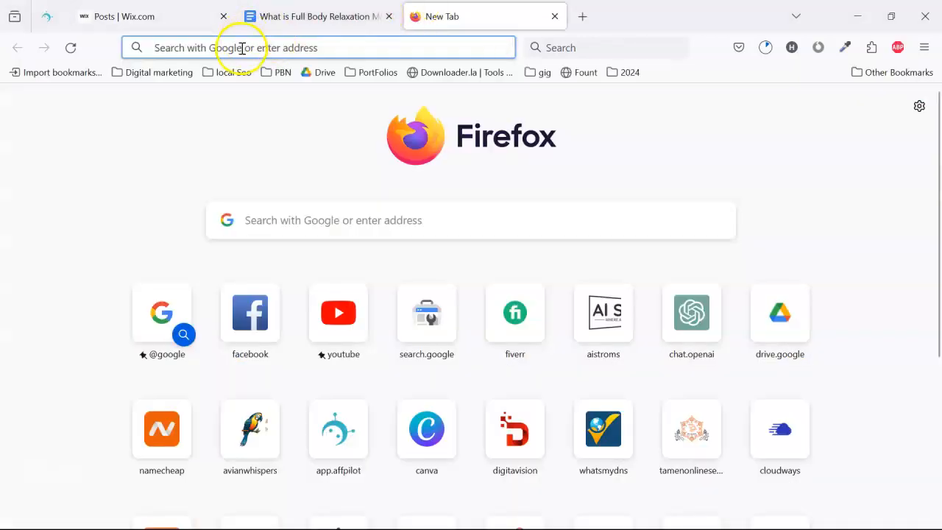
# Step: Open freepik.com in a new tab and search for 'full body relaxation' photos
pyautogui.click(241, 47)
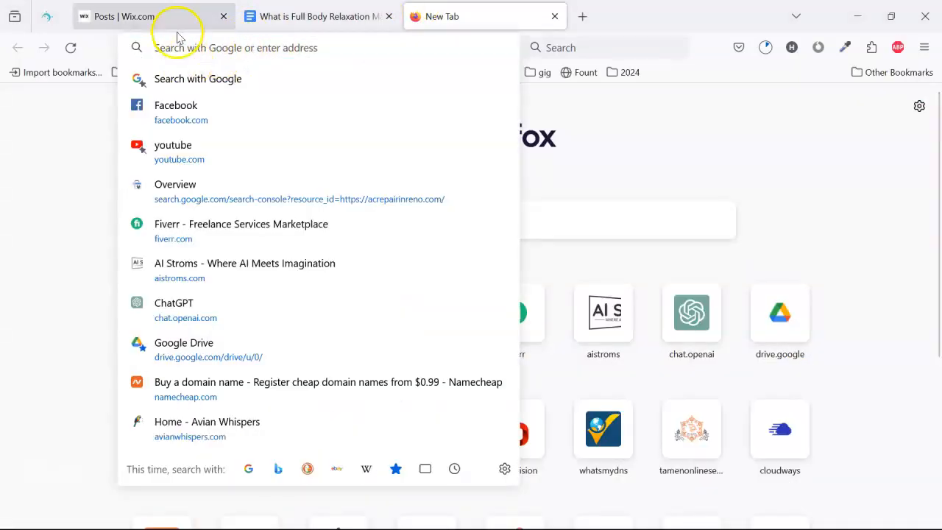
pyautogui.write('freepik.com')
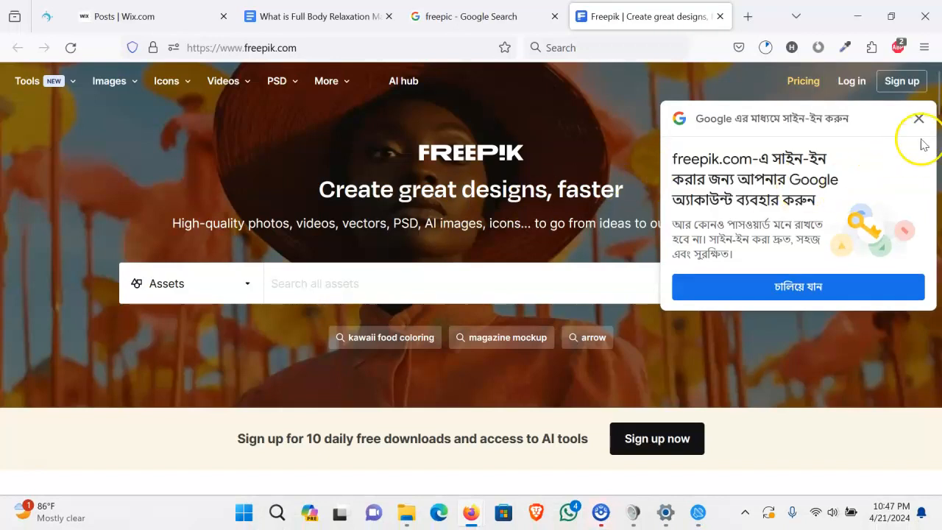
pyautogui.click(918, 118)
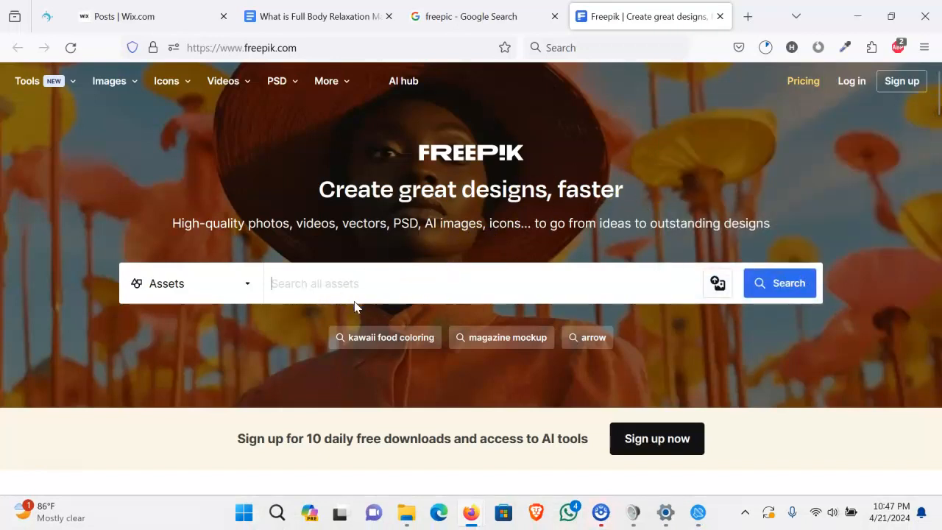
pyautogui.write('full body relaxation')
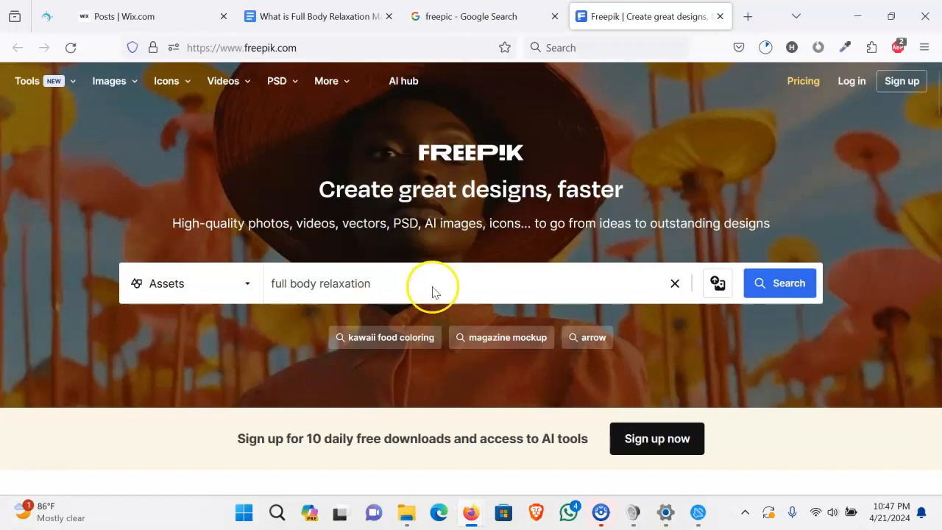
pyautogui.click(780, 283)
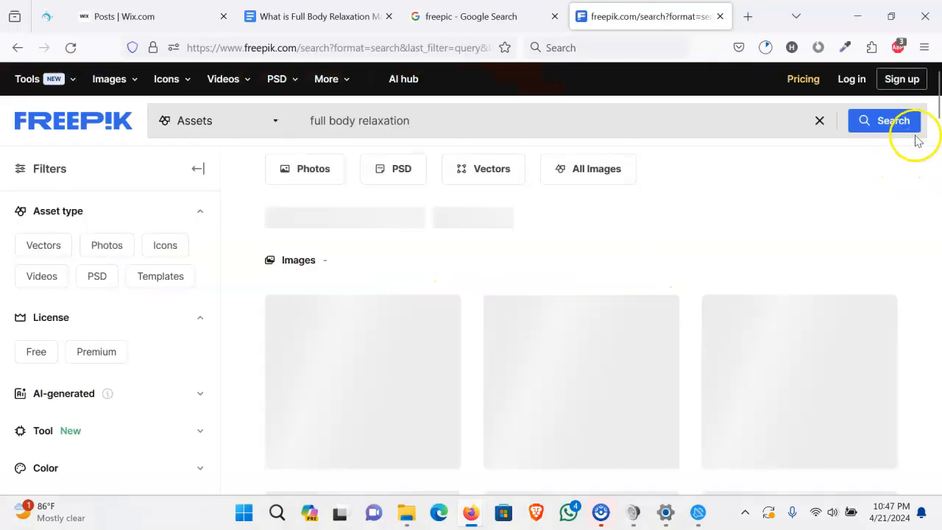
# Step: Replace the query with 'relaxation massage' and search again
pyautogui.click(892, 120)
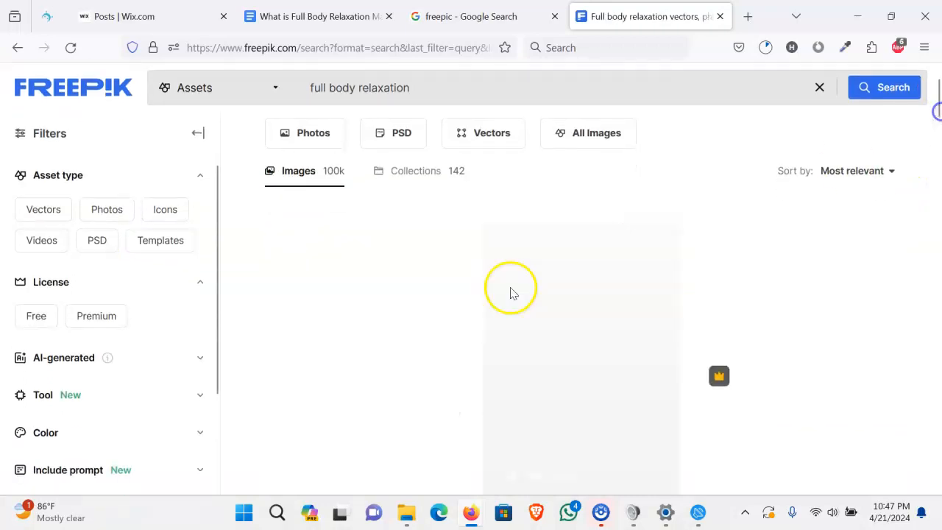
pyautogui.write('relaxation massage')
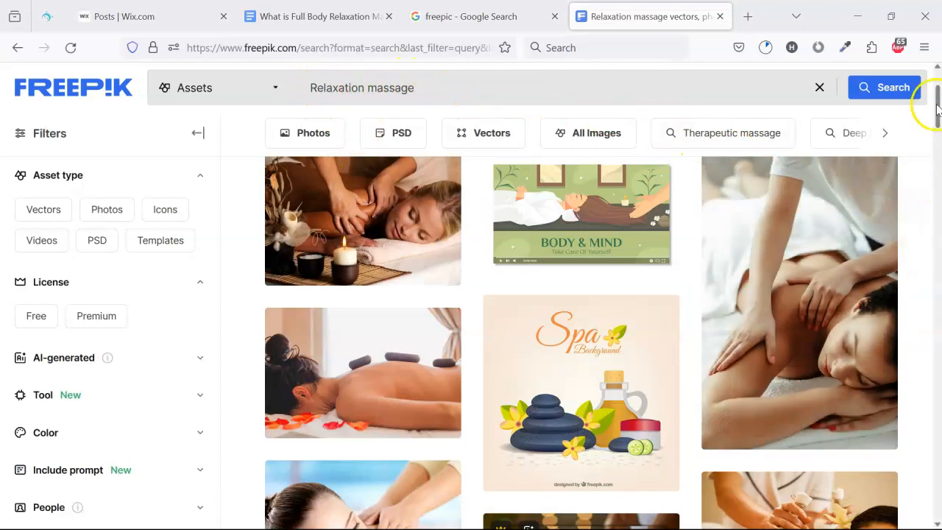
# Step: Download the shoulder-massage and hot-stone spa photos from Freepik, dismissing the attribution notice
pyautogui.scroll(-3)
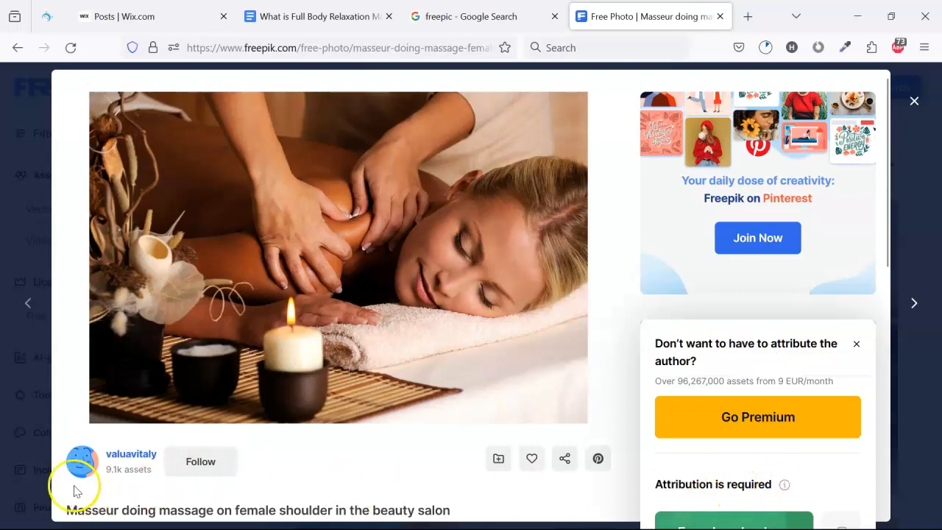
pyautogui.click(765, 48)
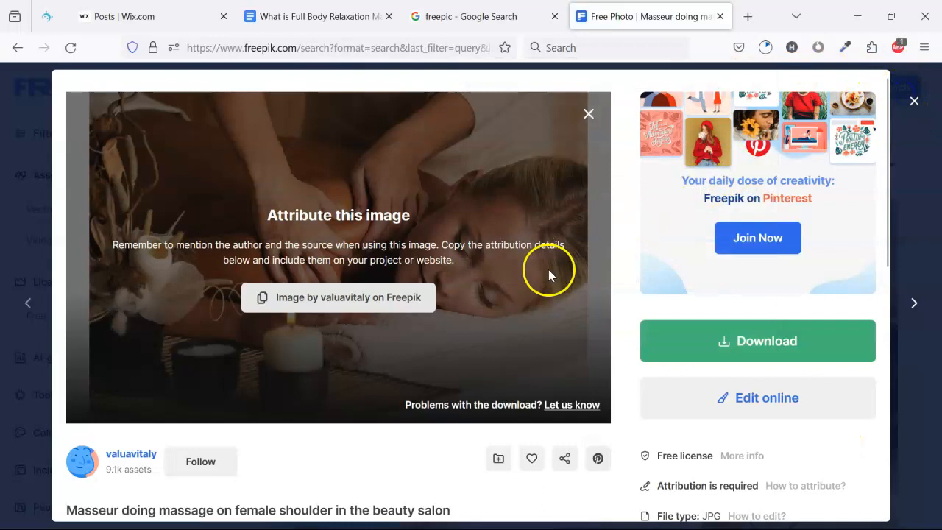
pyautogui.click(588, 113)
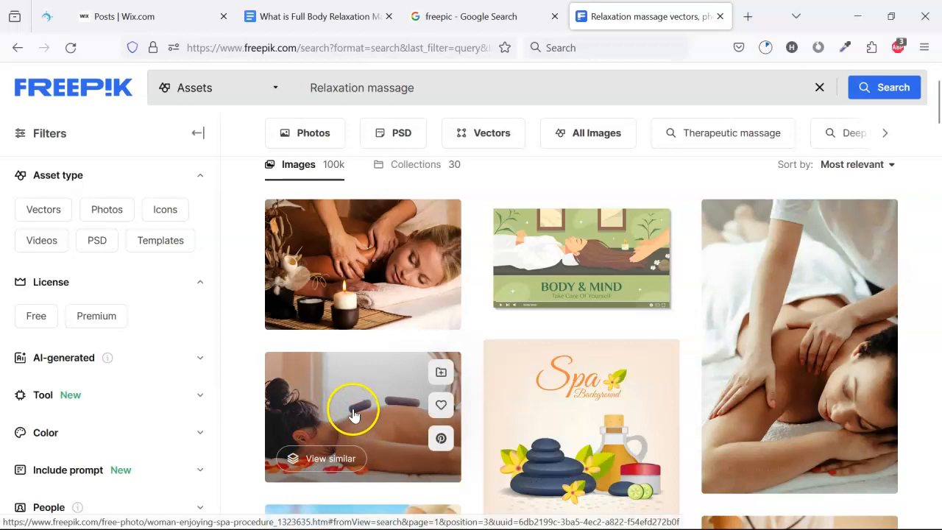
pyautogui.click(355, 417)
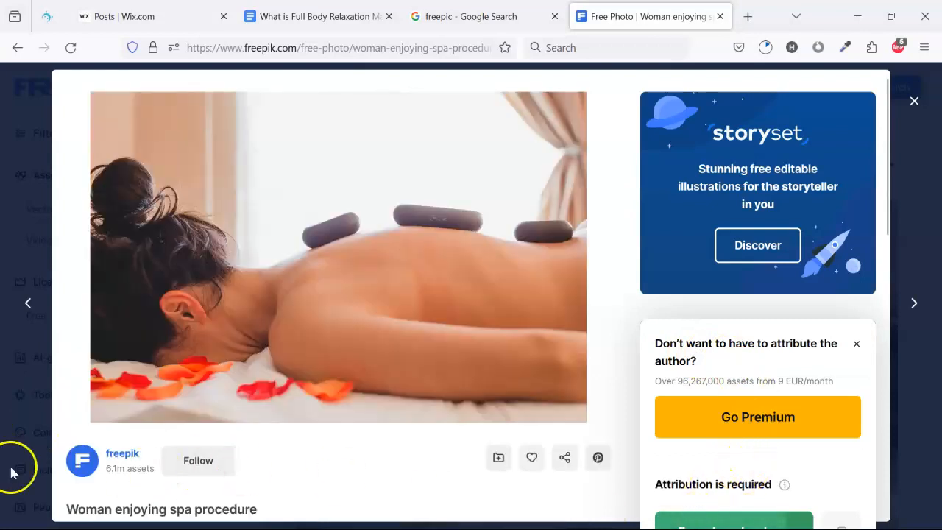
pyautogui.click(125, 16)
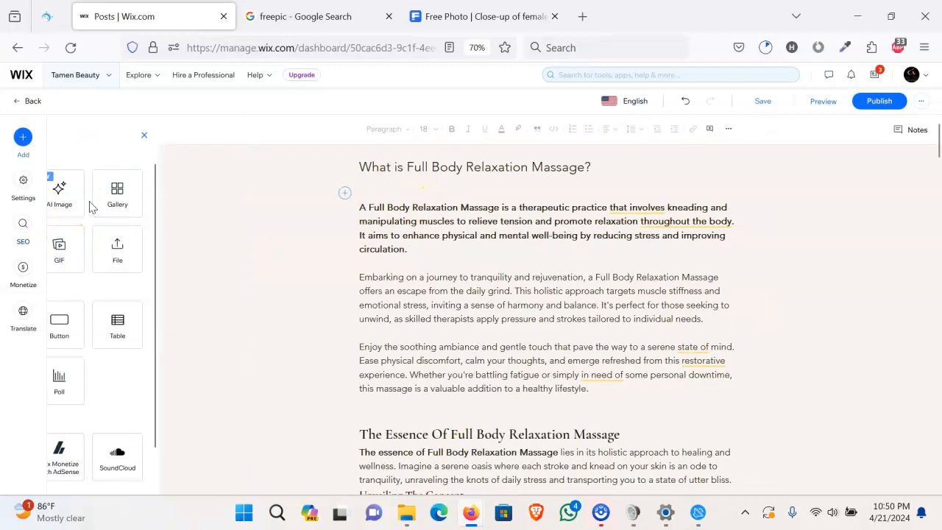
# Step: Upload the three massage JPGs, including close-up-female-back-stones, from Downloads to the Wix media library
pyautogui.click(144, 135)
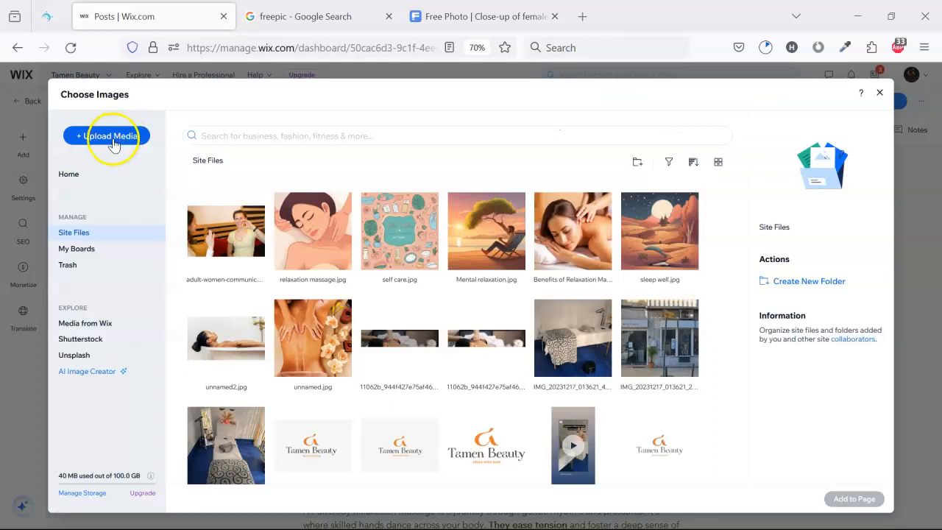
pyautogui.click(106, 135)
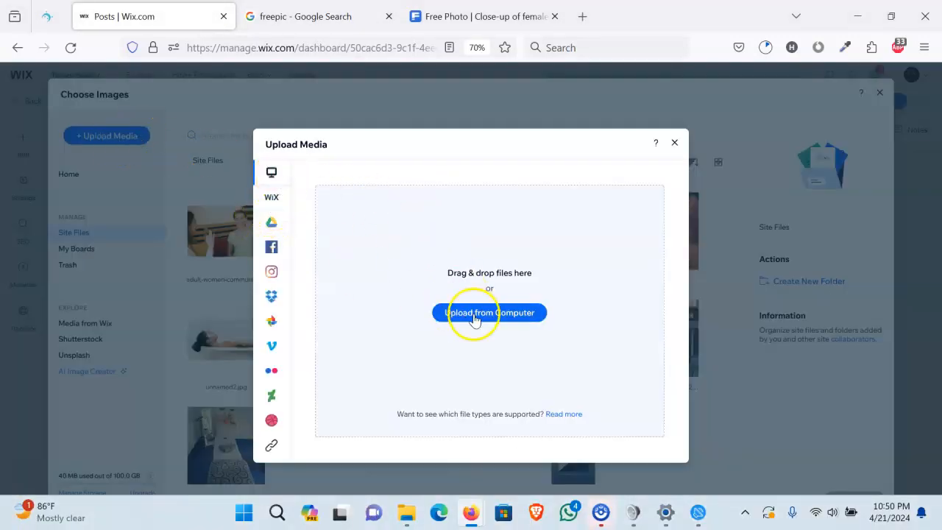
pyautogui.click(488, 312)
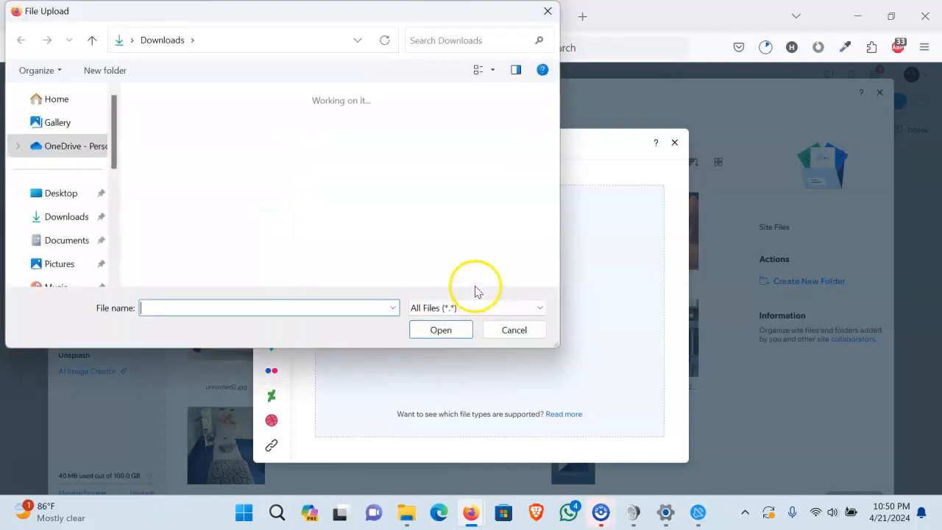
pyautogui.click(223, 125)
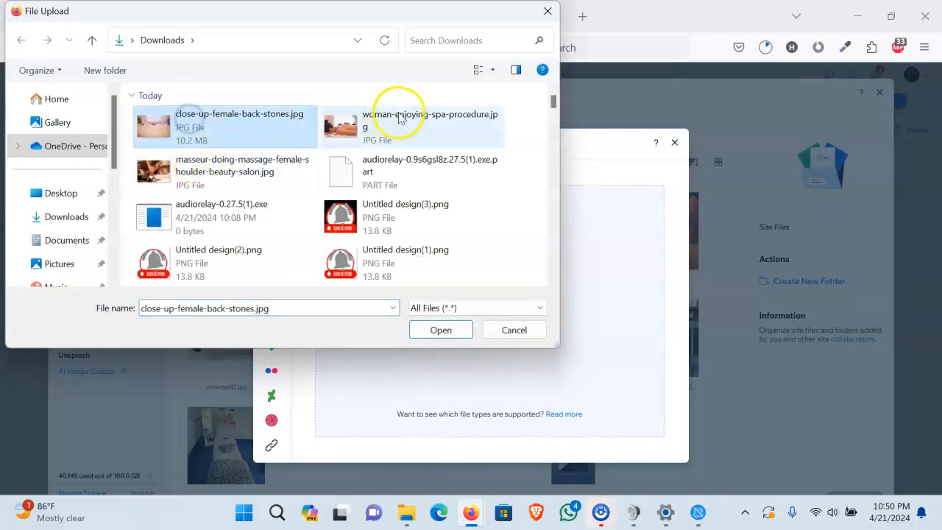
pyautogui.click(224, 171)
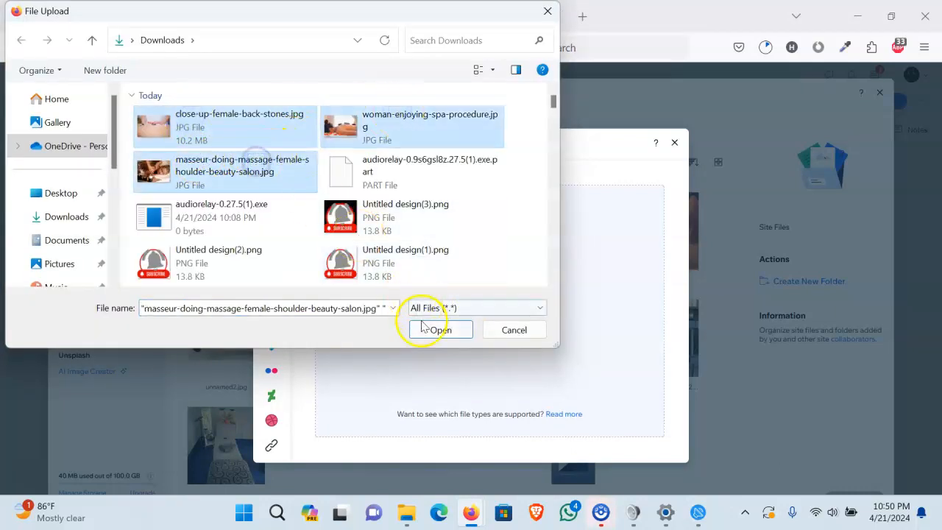
pyautogui.click(440, 330)
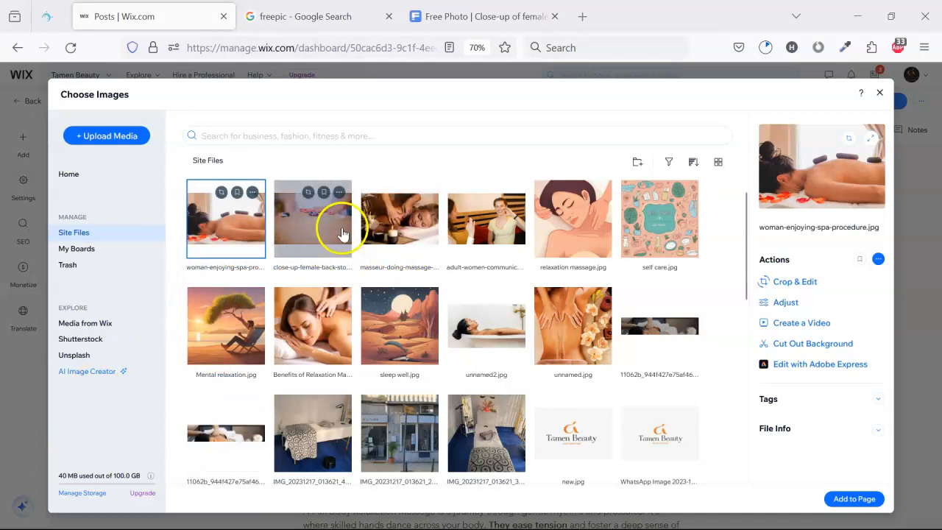
# Step: Insert woman-enjoying-spa-procedure.jpg below the post title, then move down to the next insertion point
pyautogui.click(398, 218)
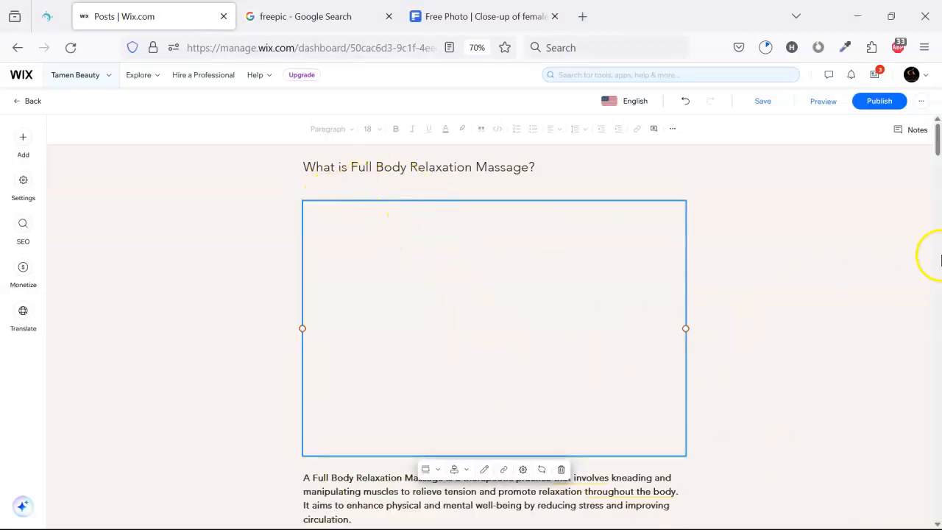
pyautogui.scroll(-3)
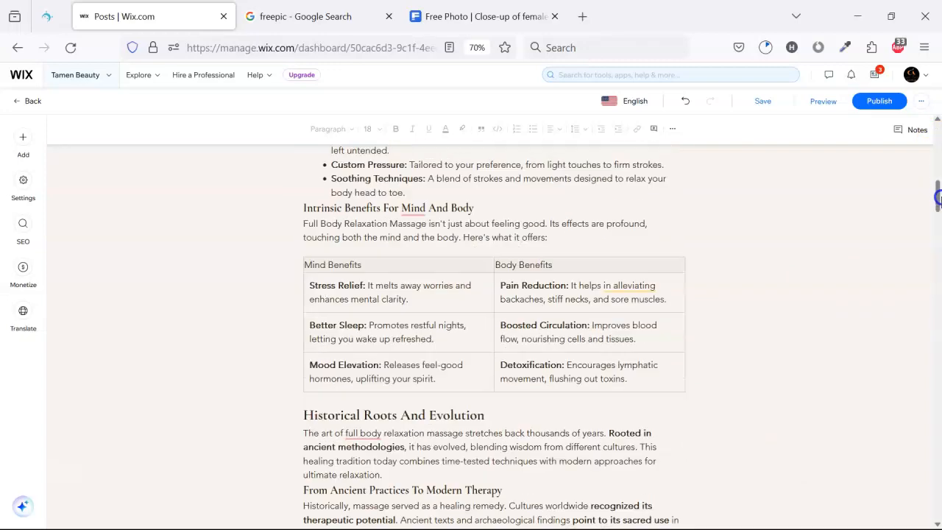
pyautogui.scroll(-3)
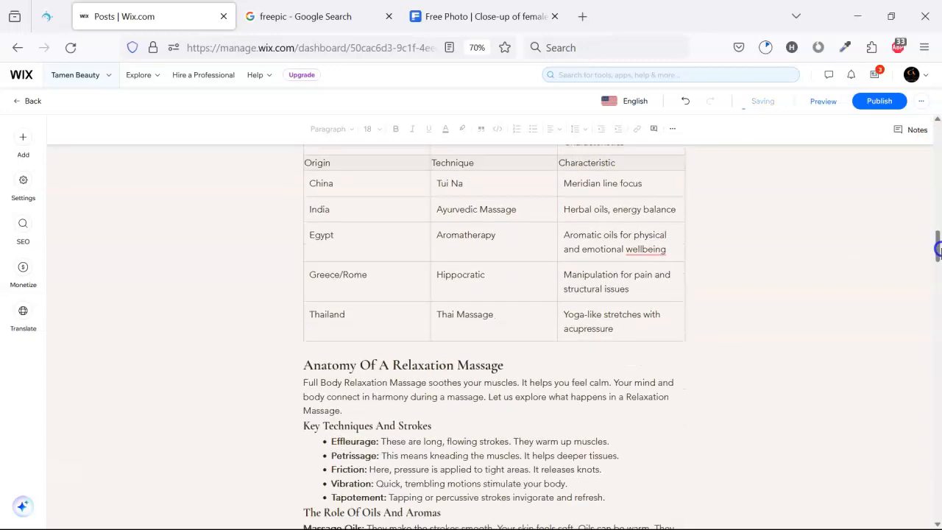
pyautogui.scroll(-3)
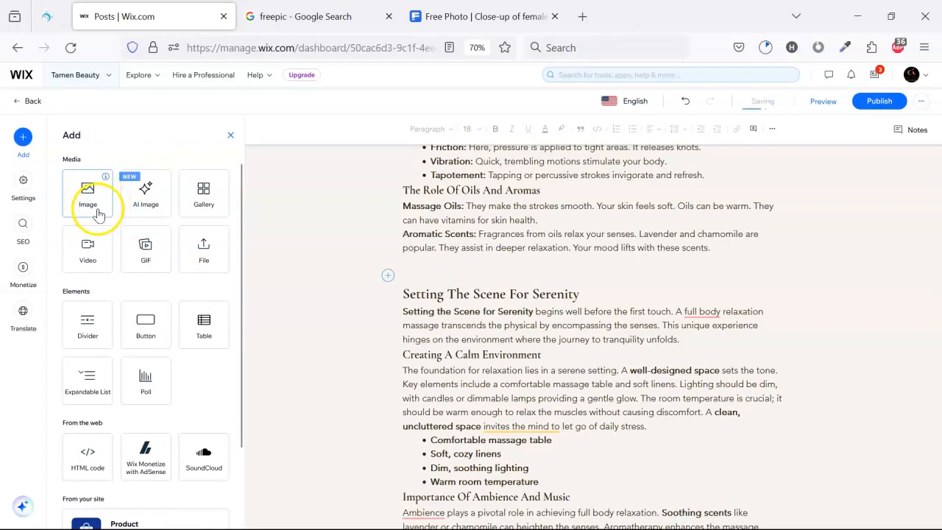
# Step: Add close-up-female-back-stones.jpg to the Setting The Scene For Serenity section
pyautogui.click(89, 195)
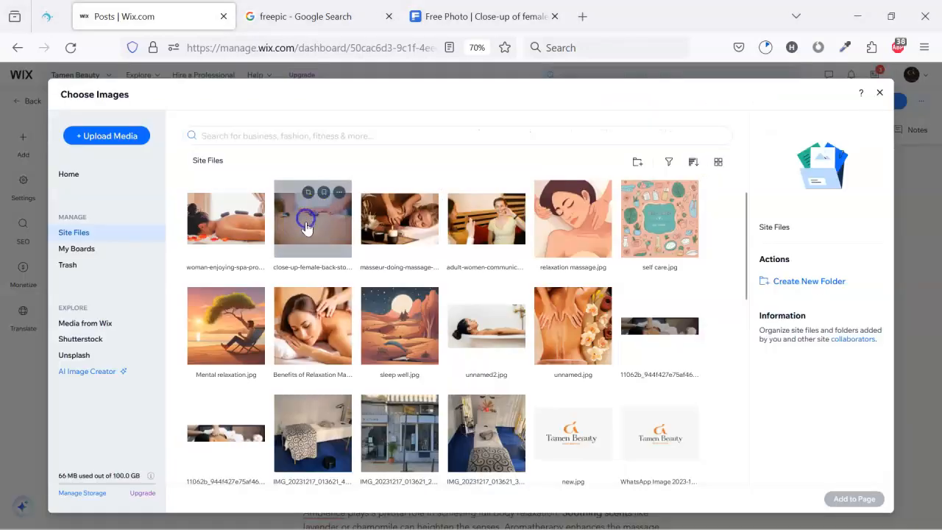
pyautogui.click(312, 218)
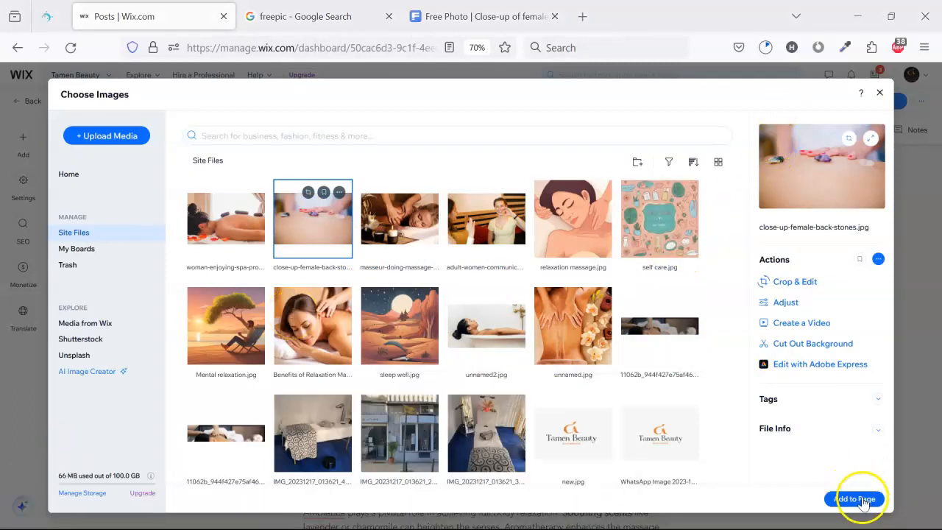
pyautogui.click(854, 498)
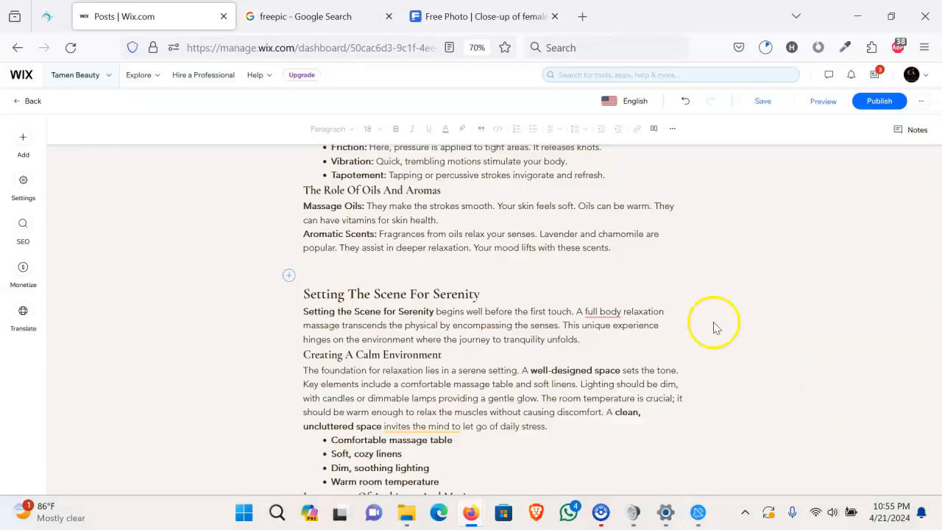
# Step: Place the cursor just before the Preparing For A Massage Session heading for the next image
pyautogui.scroll(-3)
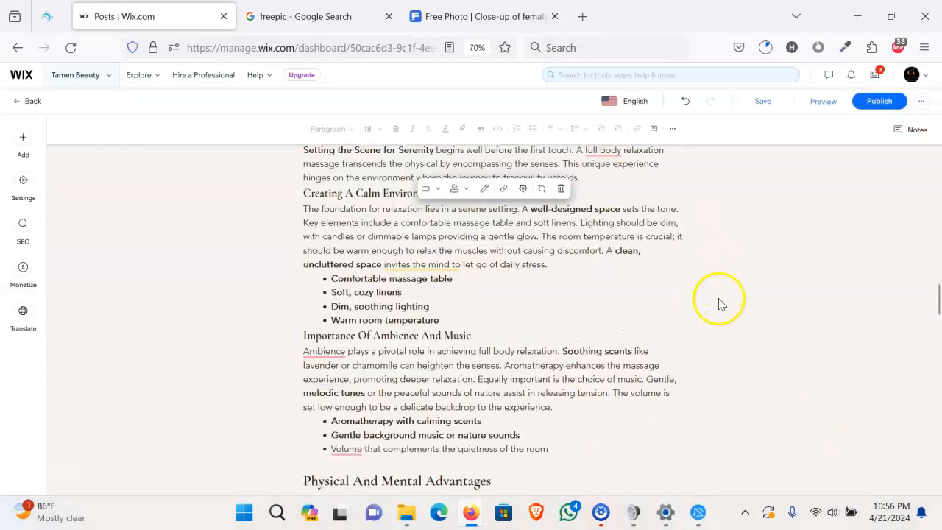
pyautogui.scroll(-3)
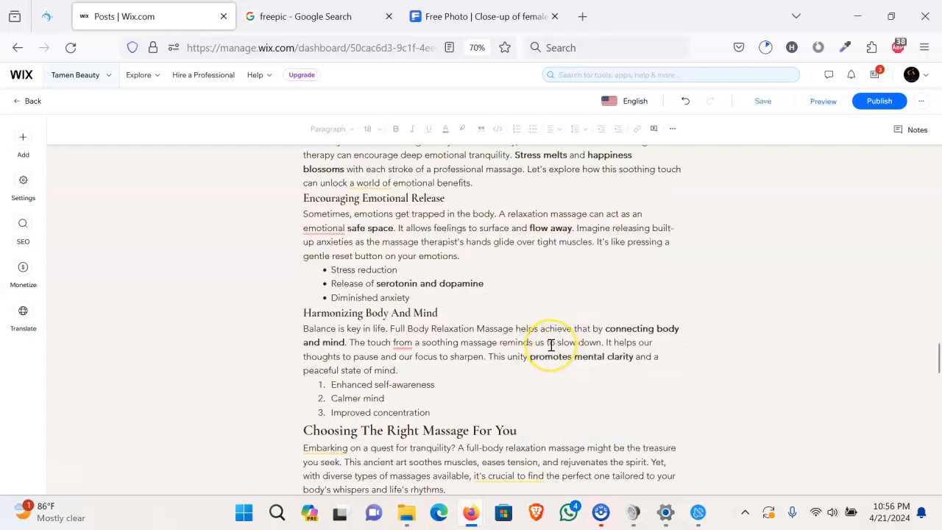
pyautogui.scroll(-3)
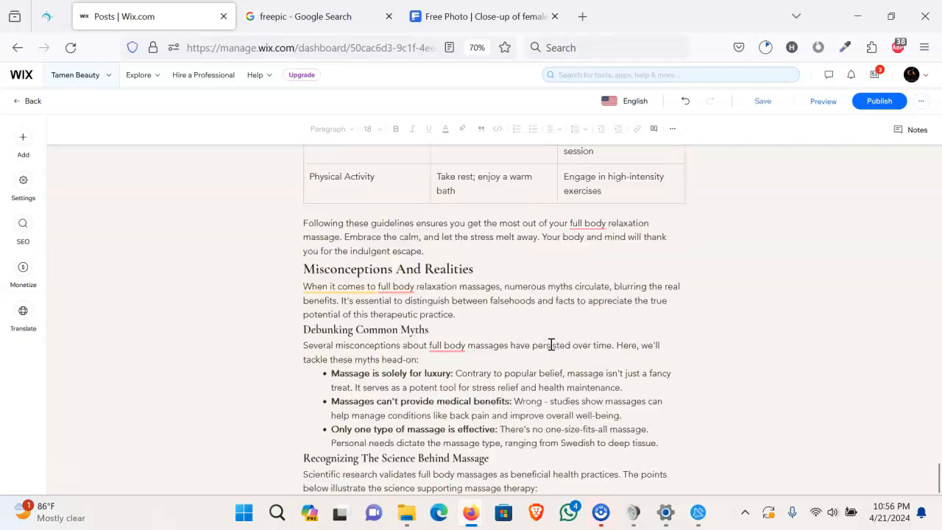
pyautogui.scroll(-3)
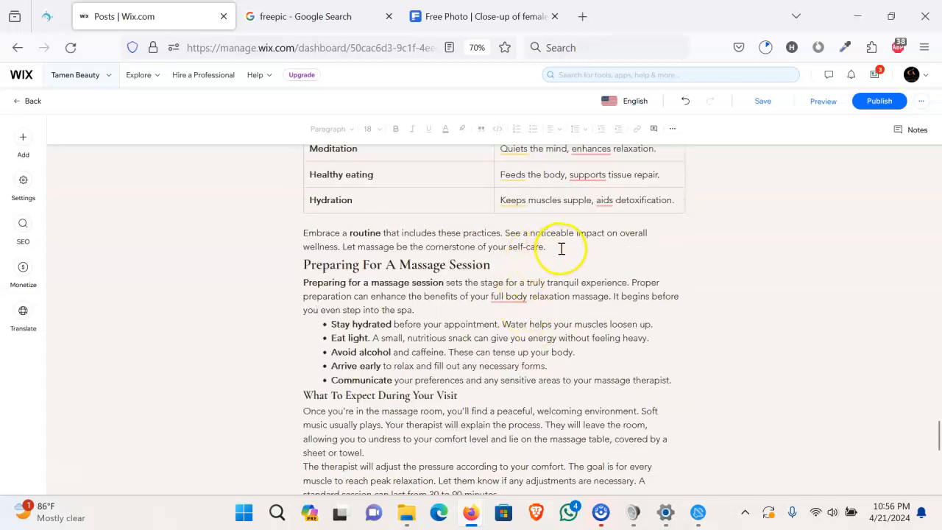
pyautogui.click(546, 247)
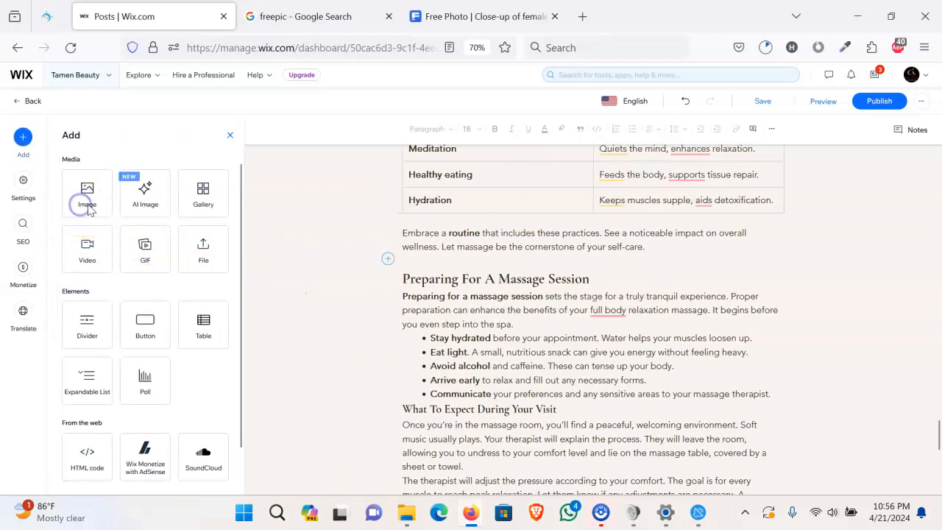
# Step: Insert woman-enjoying-spa-procedure.jpg directly above the Preparing For A Massage Session heading
pyautogui.click(87, 204)
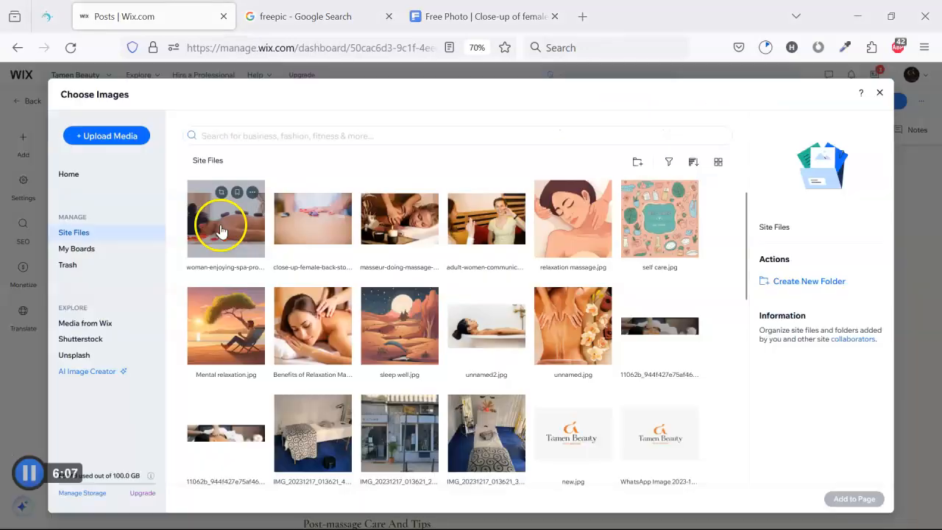
pyautogui.click(225, 218)
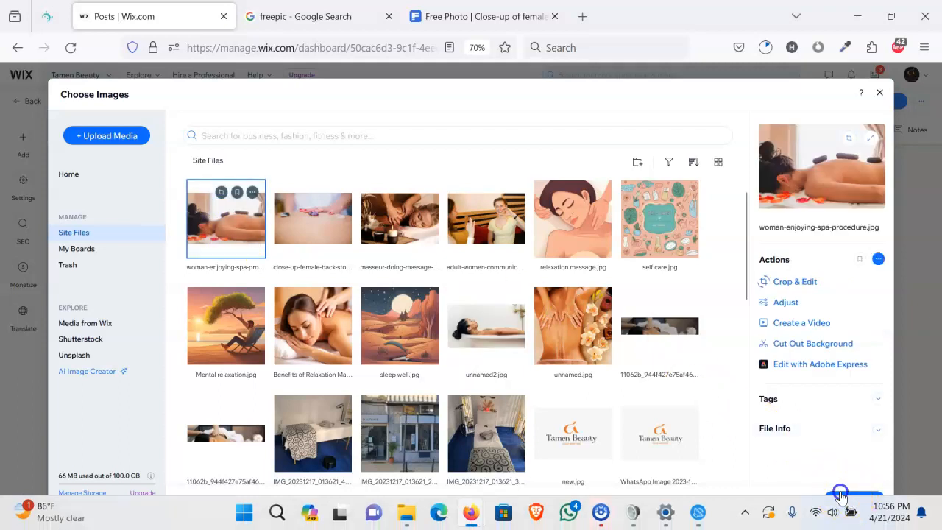
pyautogui.click(880, 91)
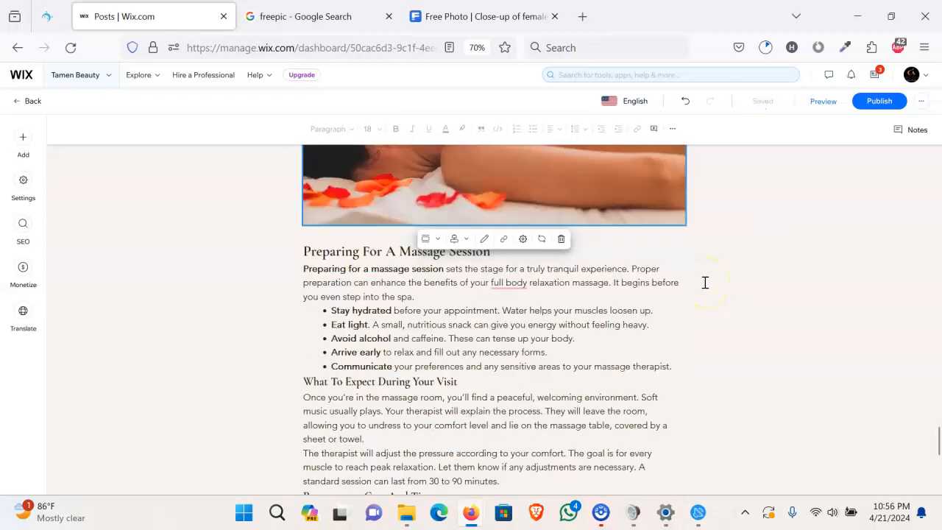
pyautogui.scroll(-3)
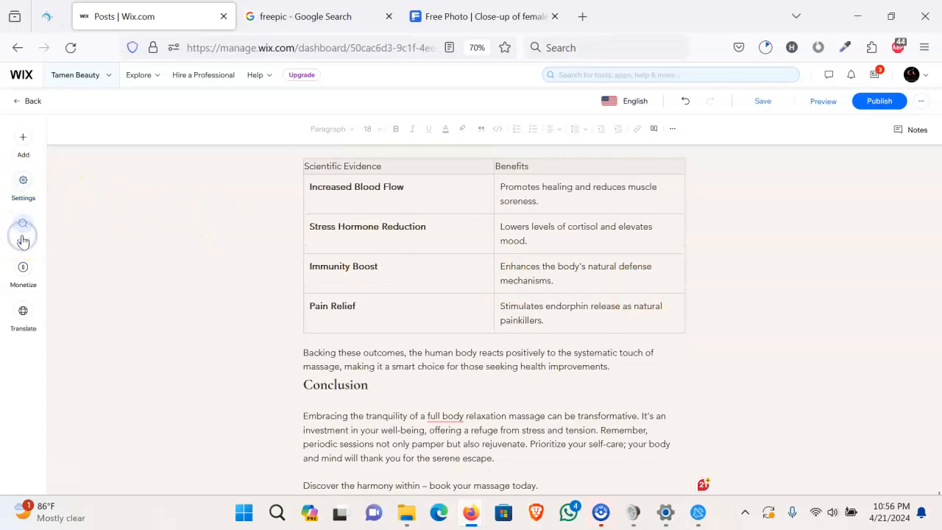
# Step: Show the SEO assistant checklist and expand the Write alt text for all images item
pyautogui.click(24, 228)
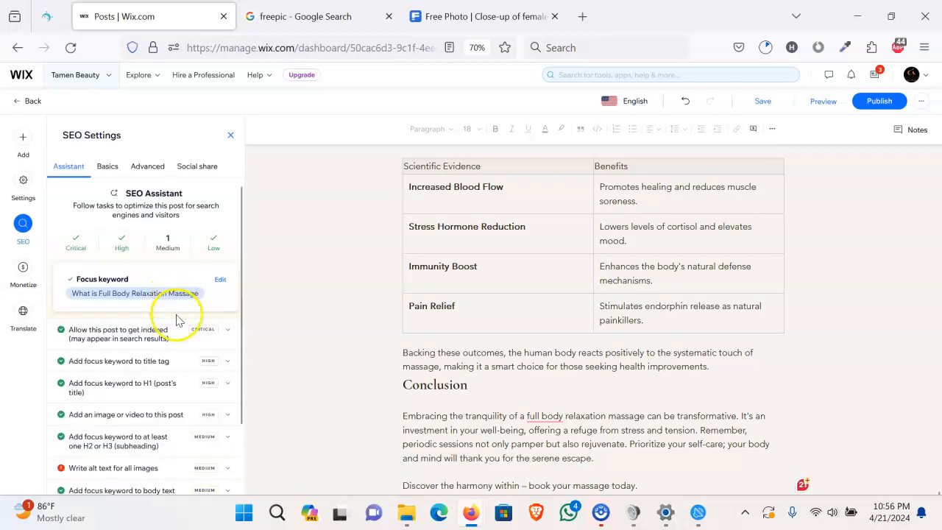
pyautogui.scroll(-3)
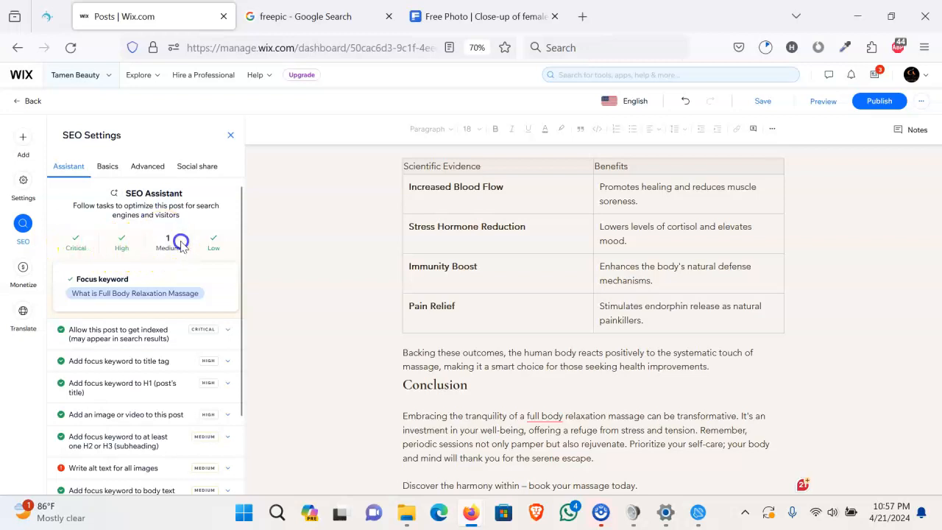
pyautogui.scroll(-3)
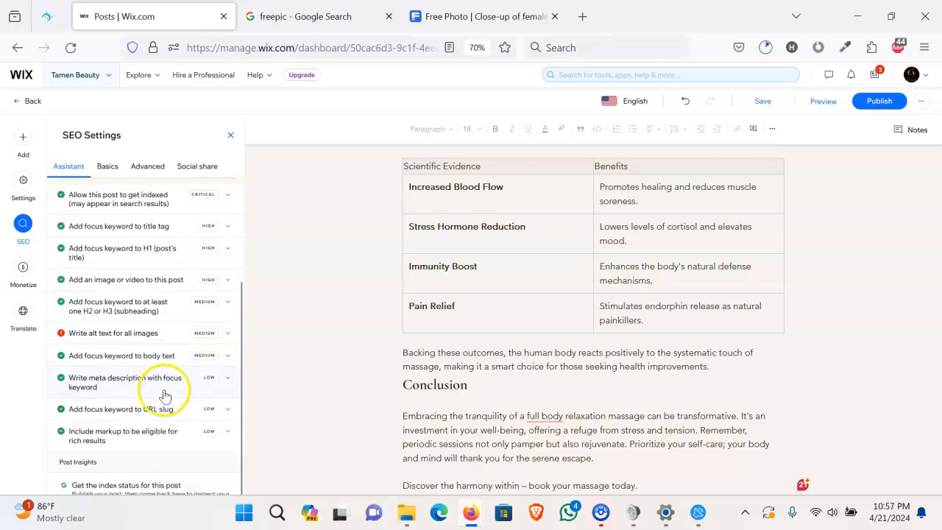
pyautogui.moveTo(104, 341)
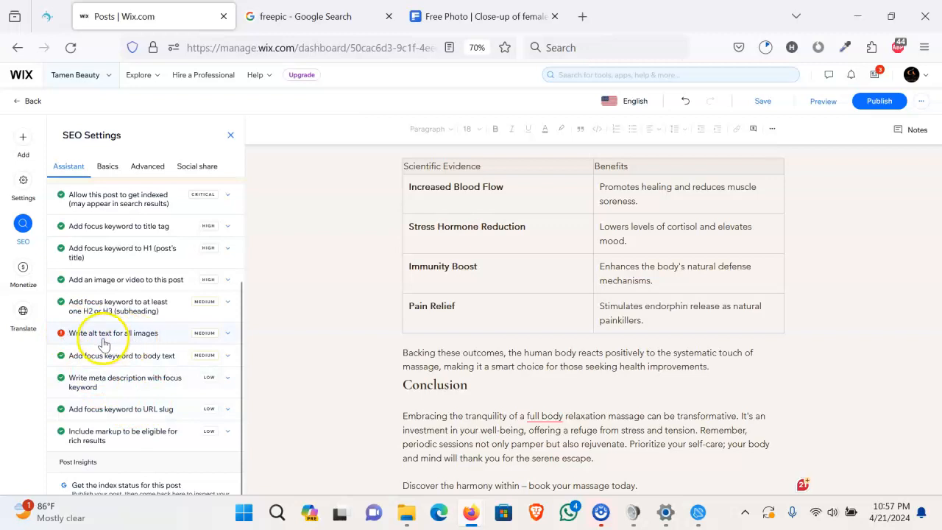
pyautogui.moveTo(157, 341)
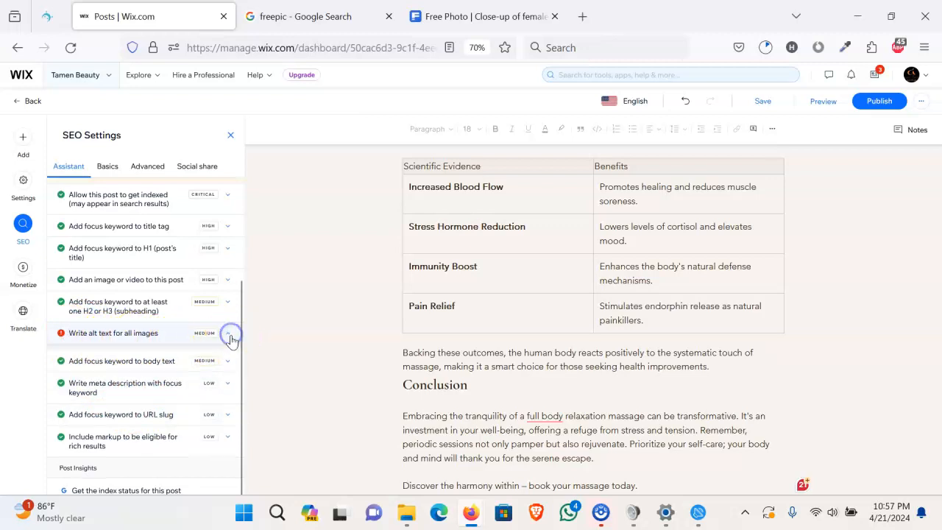
pyautogui.click(230, 333)
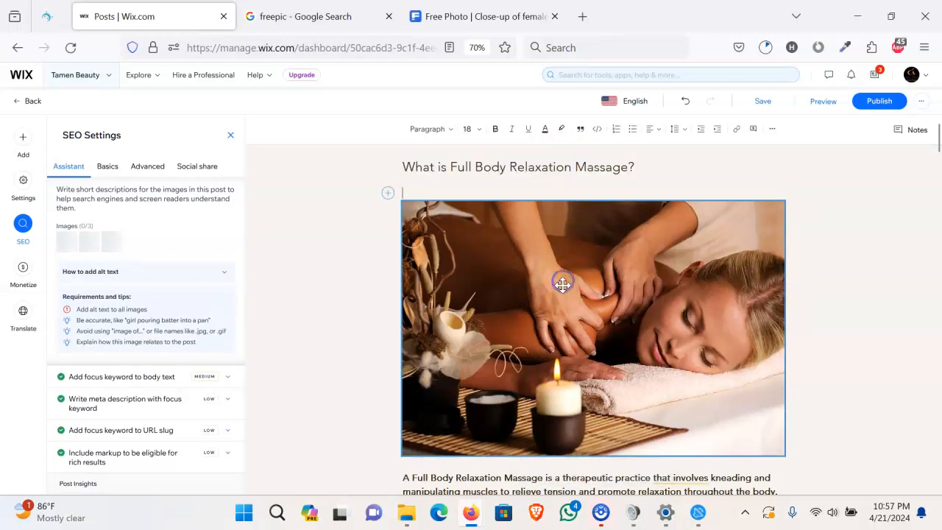
# Step: Give the first post image the alt text 'What is Full Body Relaxation Massage?'
pyautogui.click(593, 326)
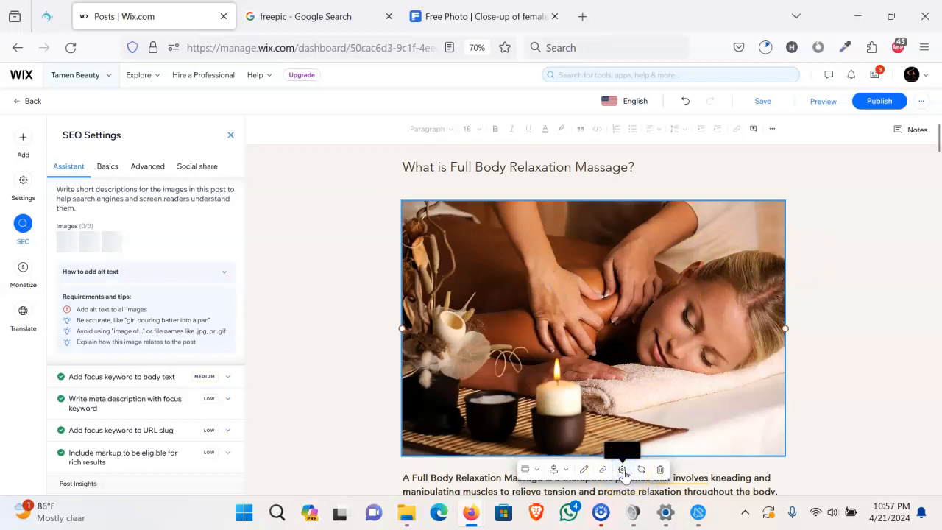
pyautogui.click(622, 468)
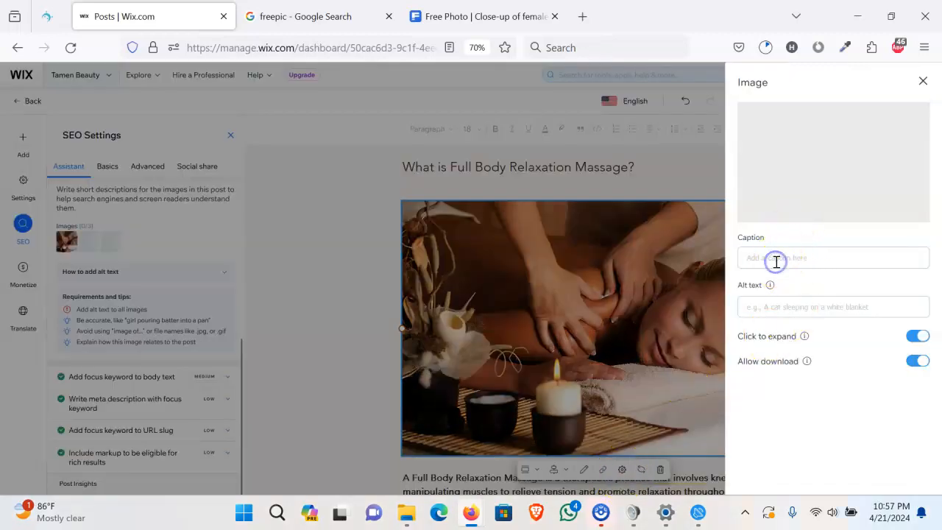
pyautogui.click(833, 307)
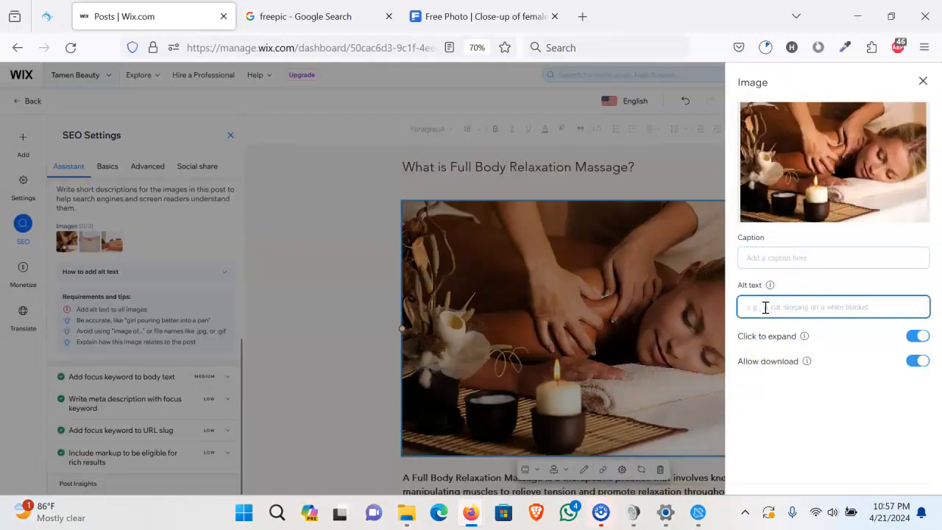
pyautogui.write('What is Full Body Relaxation Massage?')
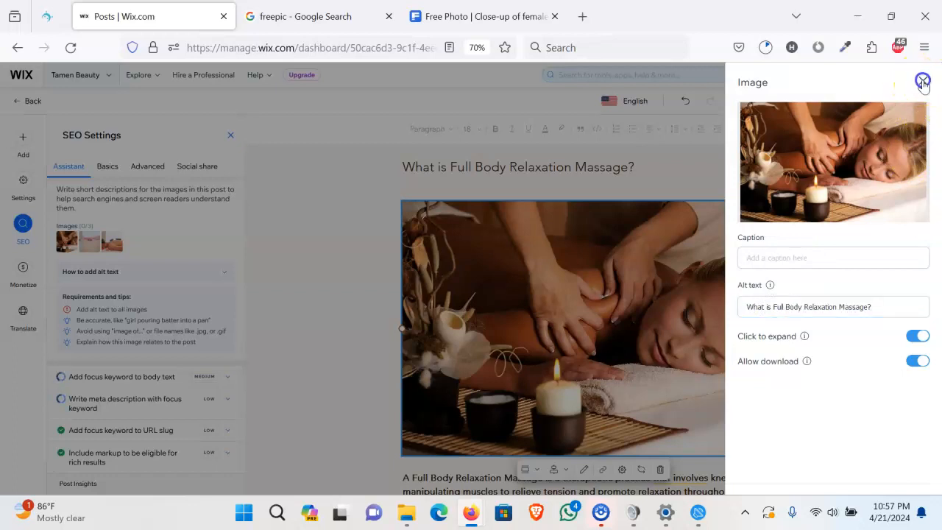
pyautogui.click(919, 81)
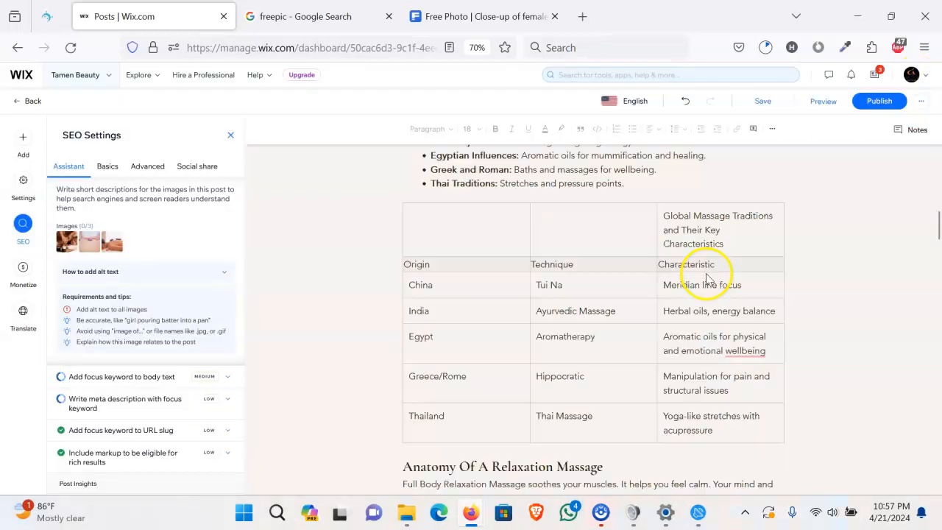
# Step: Give the next post image the alt text 'What is Full Body Relaxation Massage?'
pyautogui.scroll(-3)
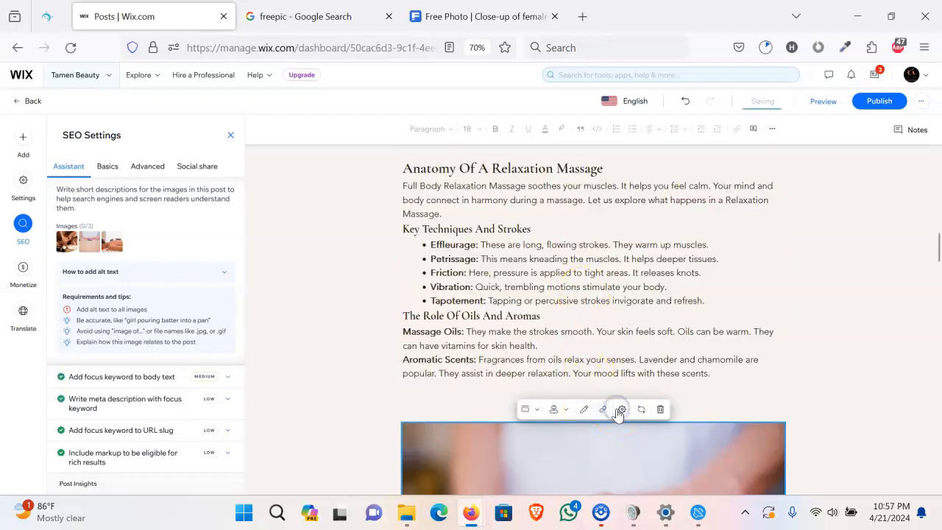
pyautogui.click(618, 409)
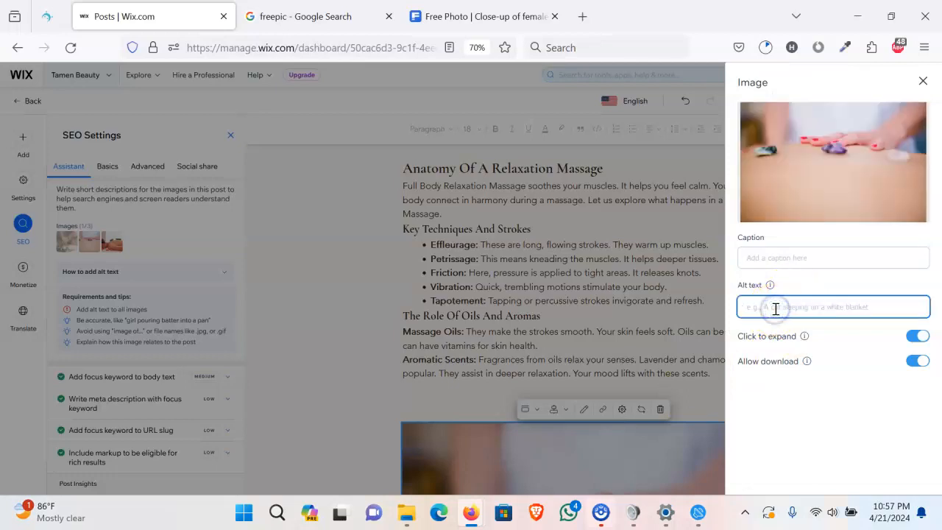
pyautogui.write('What is Full Body Relaxation Massage?')
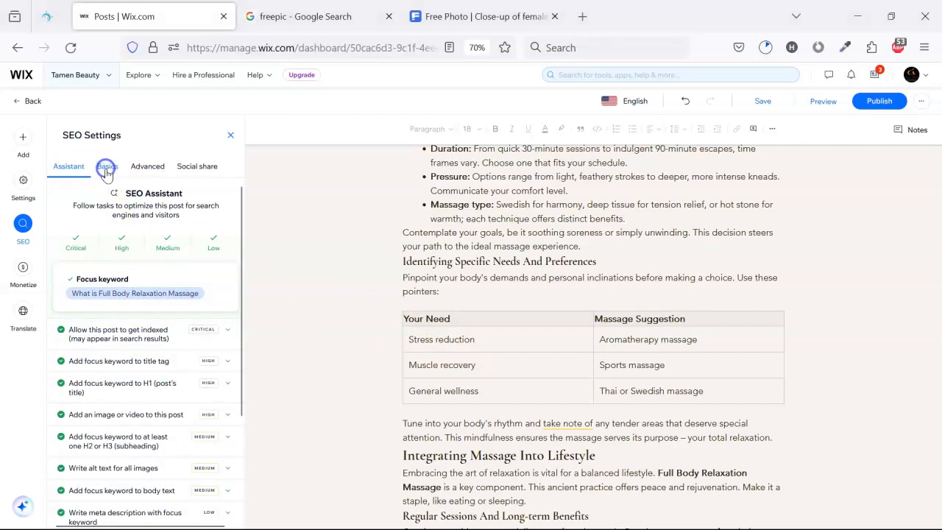
# Step: In SEO Social share settings, set the masseur photo as the post's share image
pyautogui.click(105, 165)
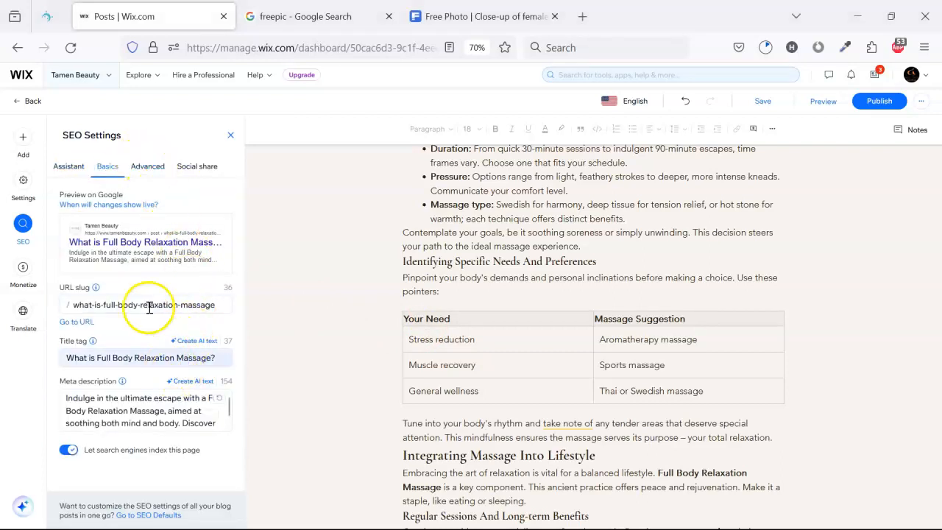
pyautogui.click(147, 164)
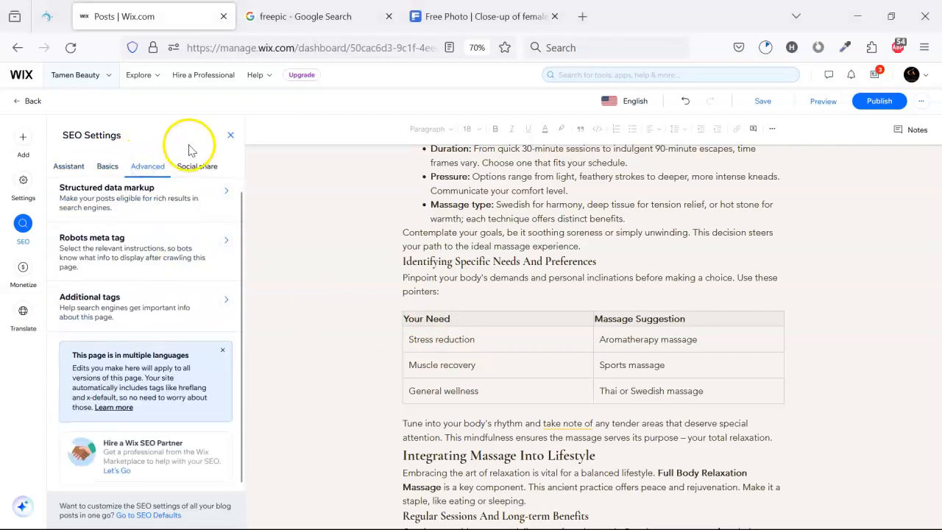
pyautogui.click(198, 165)
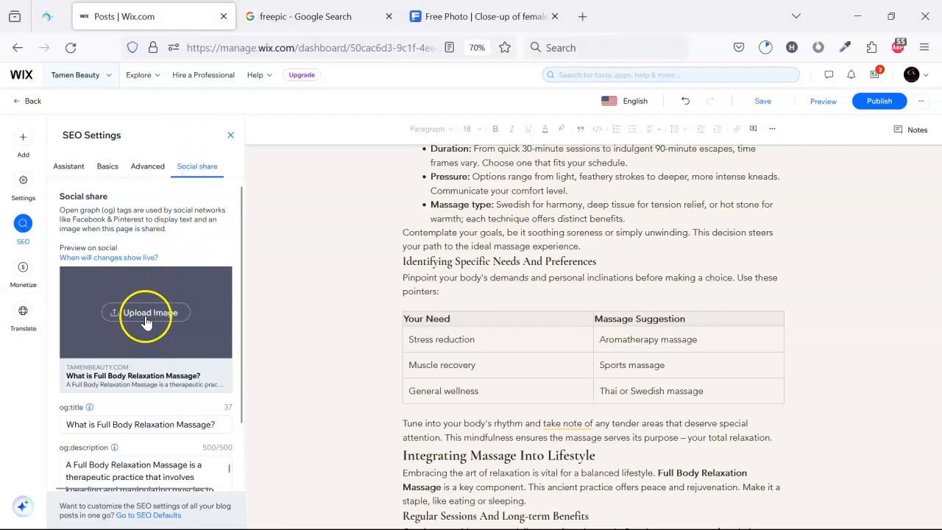
pyautogui.click(144, 312)
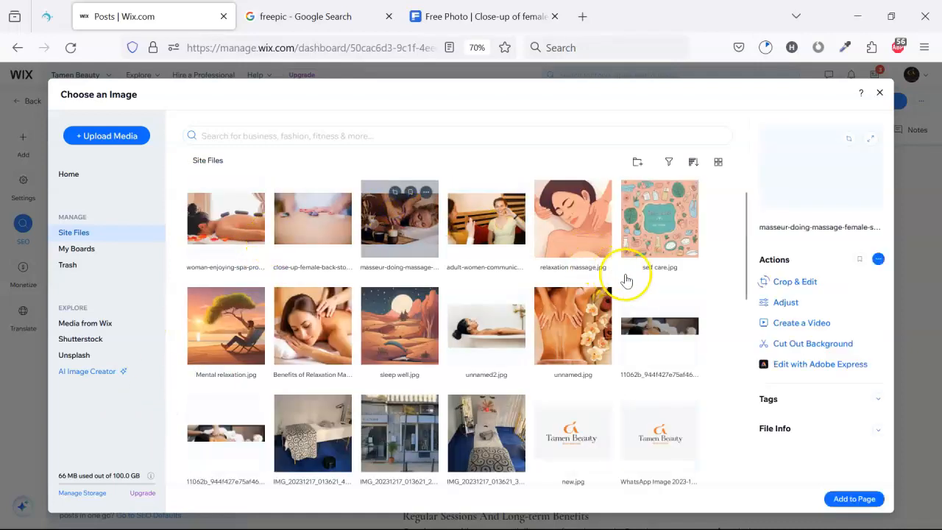
pyautogui.click(399, 218)
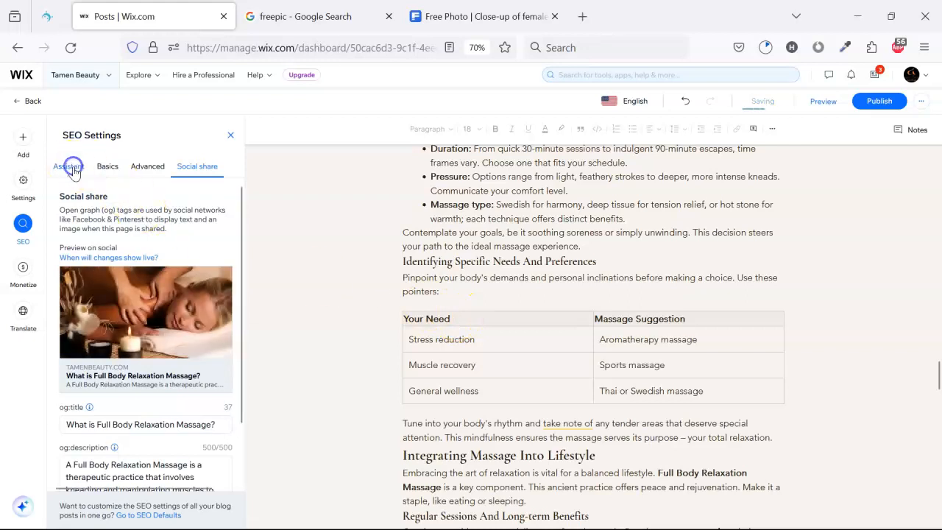
pyautogui.click(68, 165)
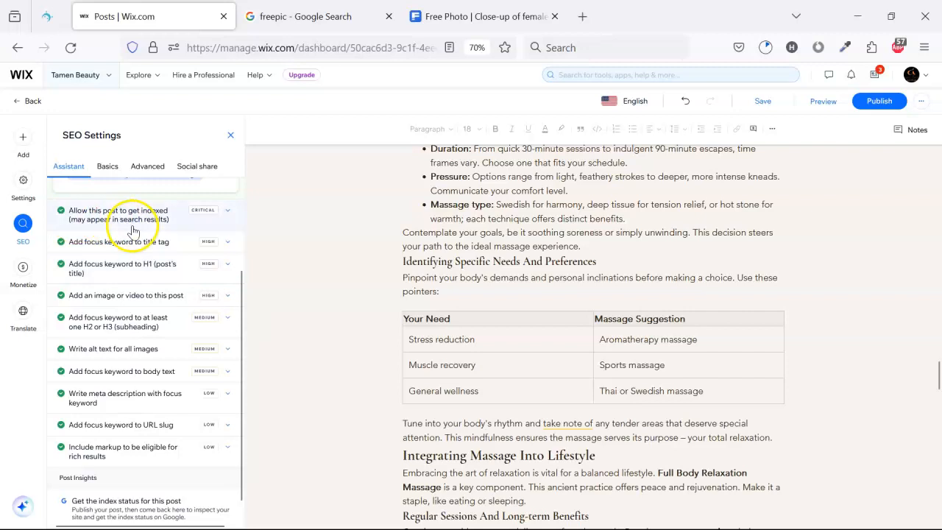
pyautogui.moveTo(150, 233)
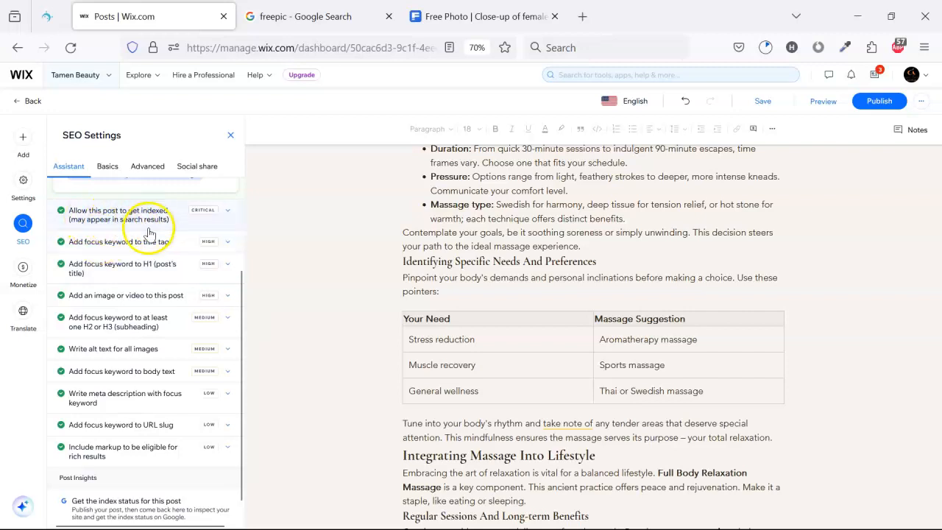
pyautogui.moveTo(155, 218)
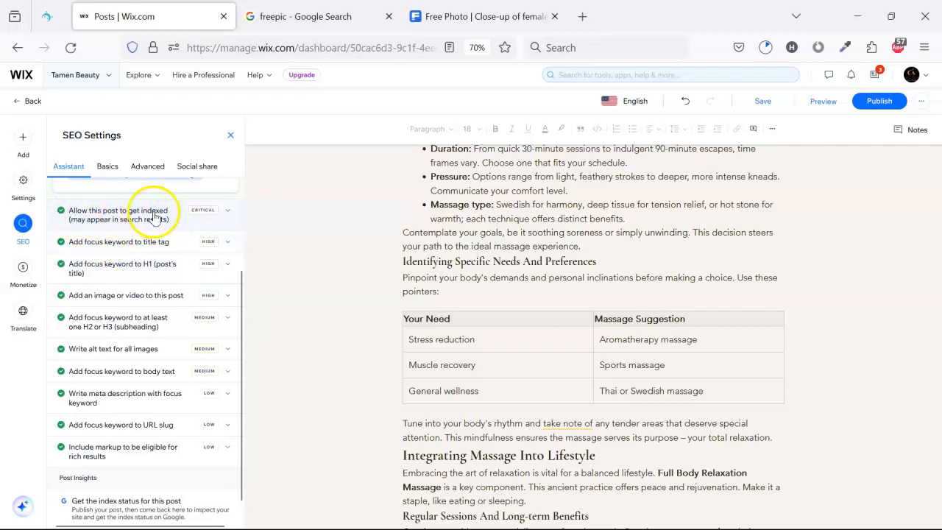
pyautogui.click(147, 165)
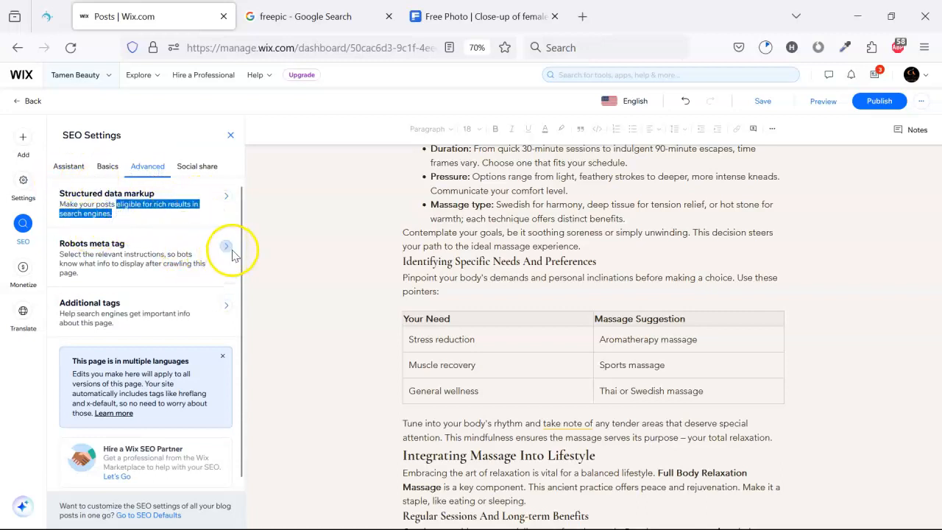
pyautogui.click(227, 245)
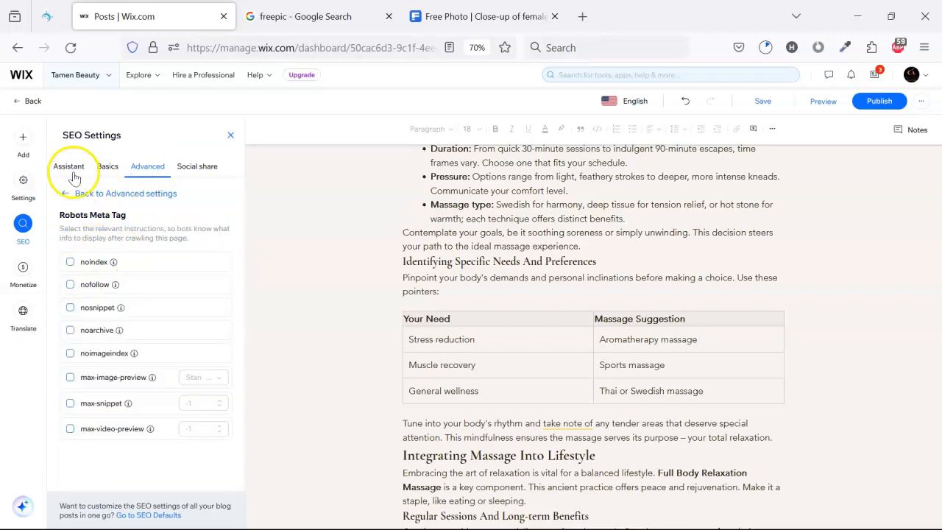
pyautogui.click(67, 165)
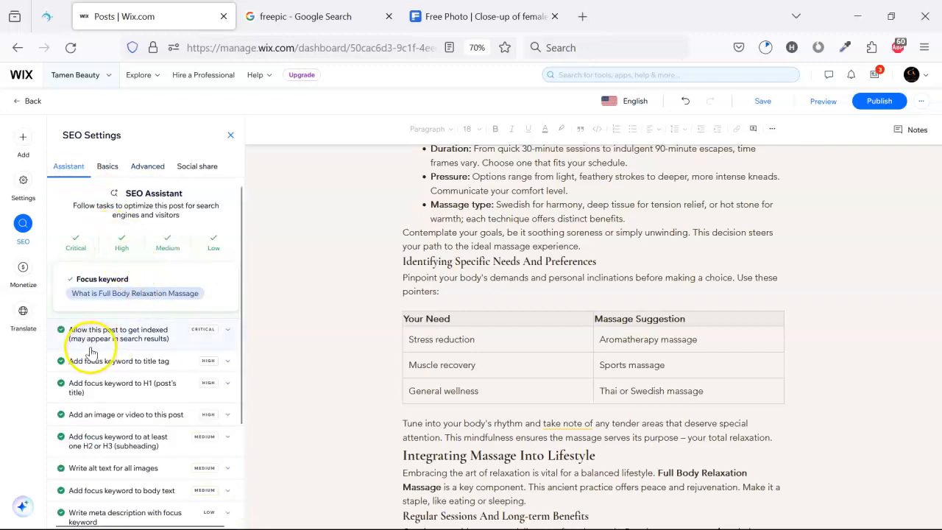
pyautogui.scroll(-3)
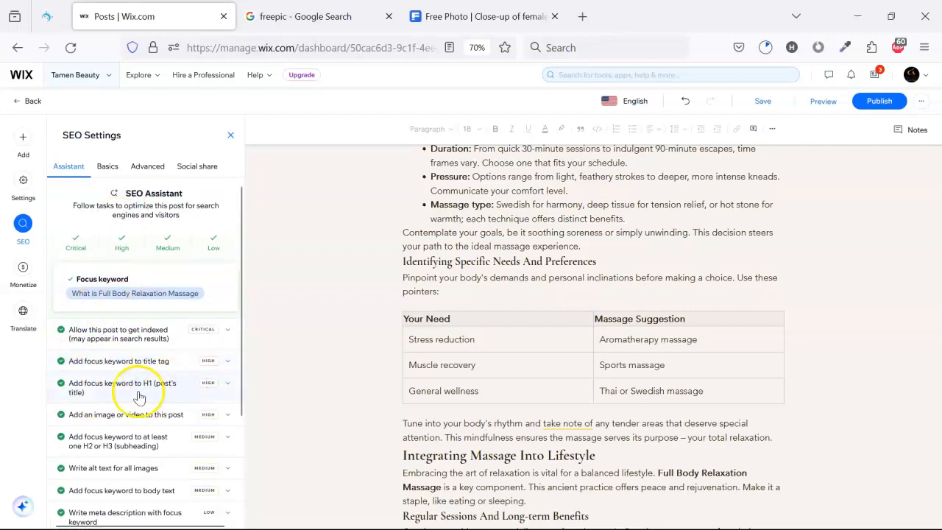
pyautogui.scroll(-3)
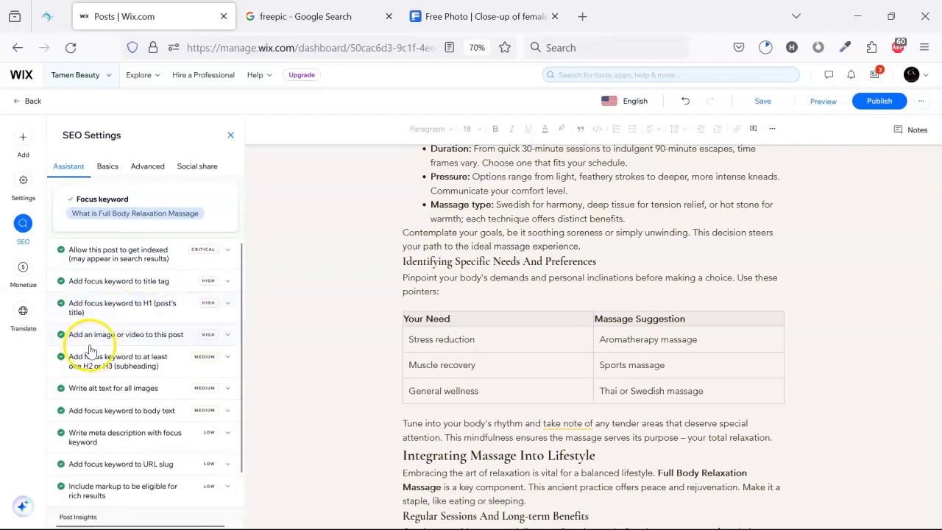
pyautogui.moveTo(171, 338)
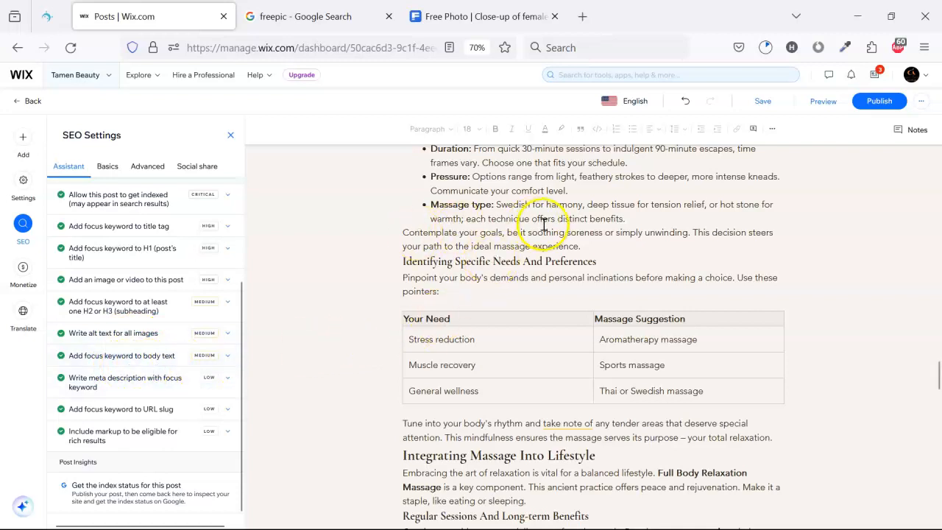
pyautogui.moveTo(505, 256)
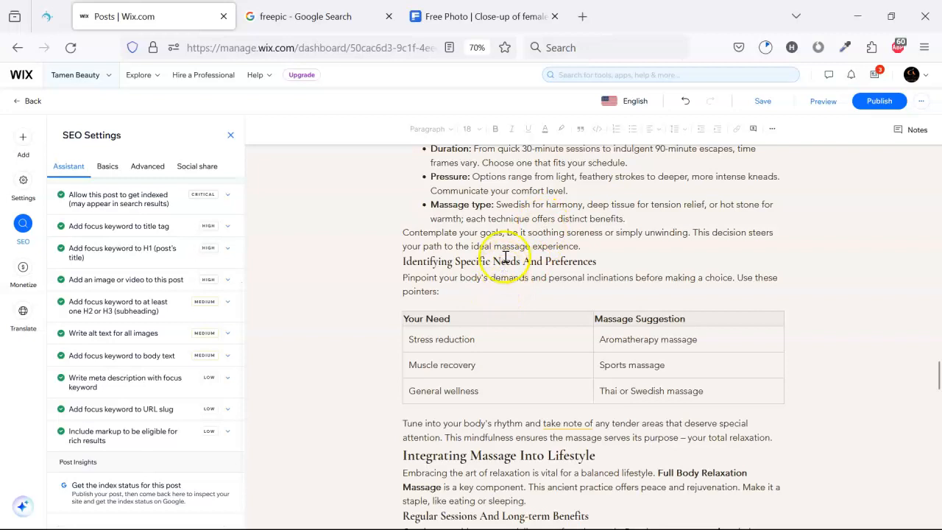
pyautogui.moveTo(83, 397)
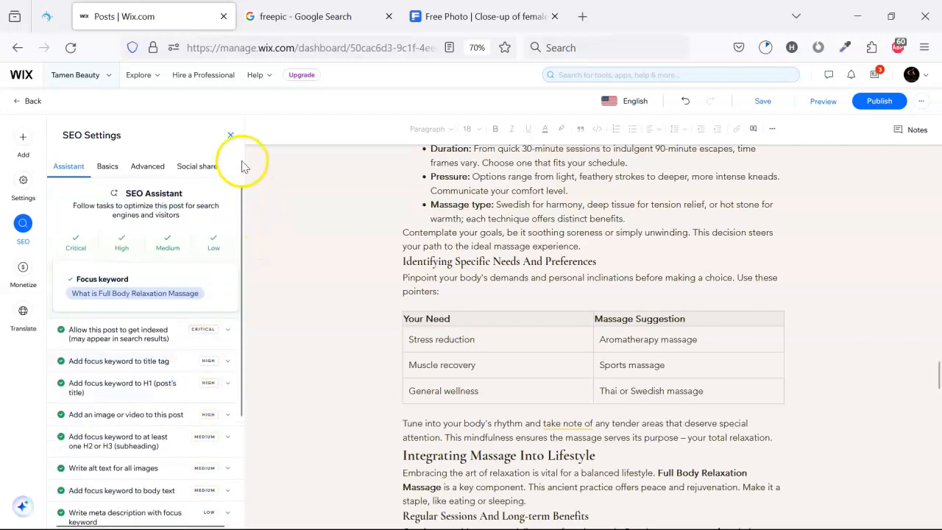
pyautogui.moveTo(639, 216)
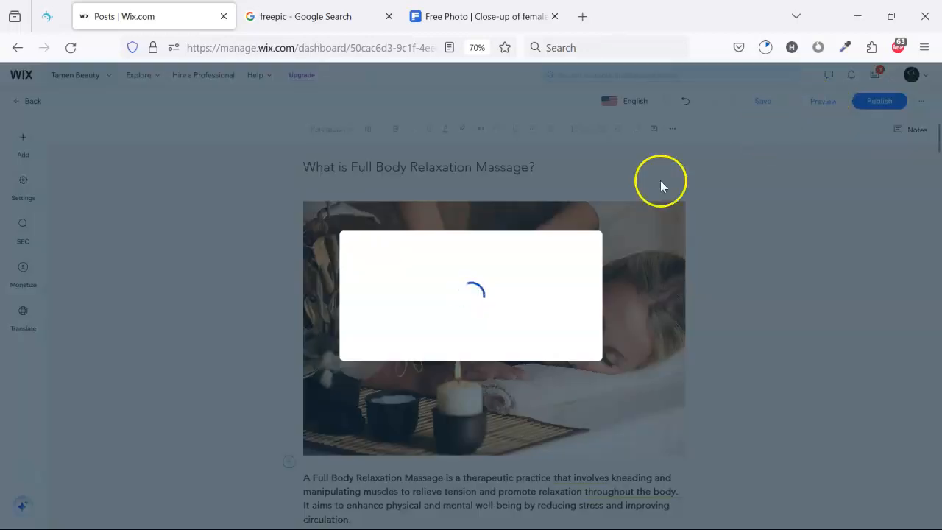
pyautogui.moveTo(459, 345)
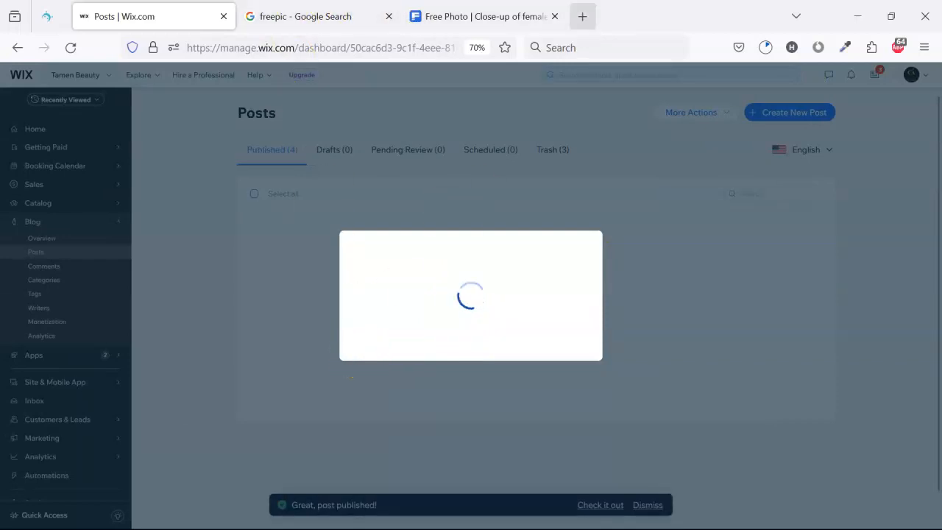
# Step: Open a new tab for the live site and dismiss the Promote your published post prompt
pyautogui.click(581, 16)
pyautogui.write('https://www.tamenbeauty.com')
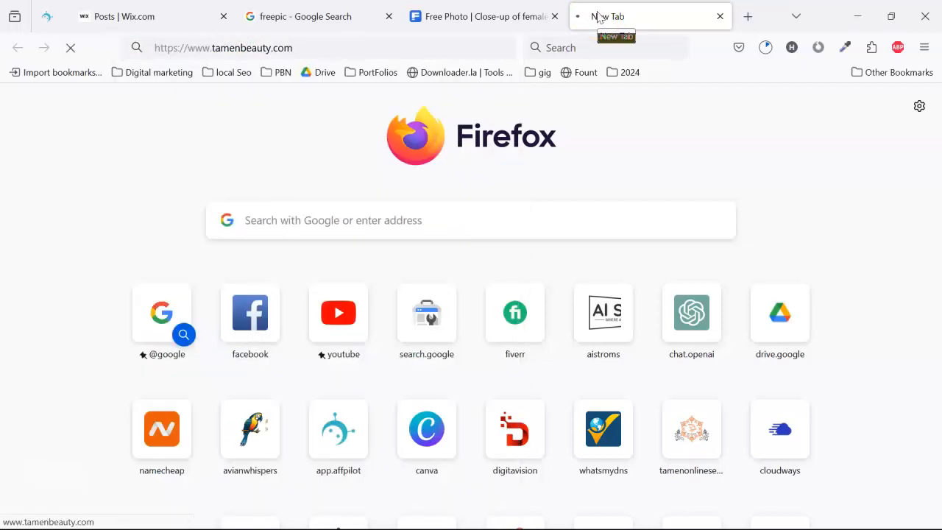
pyautogui.click(126, 16)
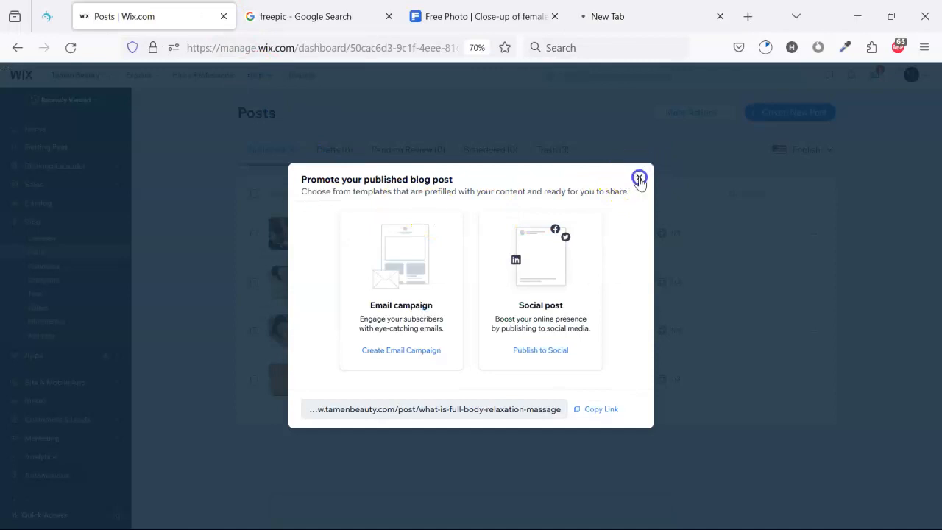
pyautogui.click(638, 178)
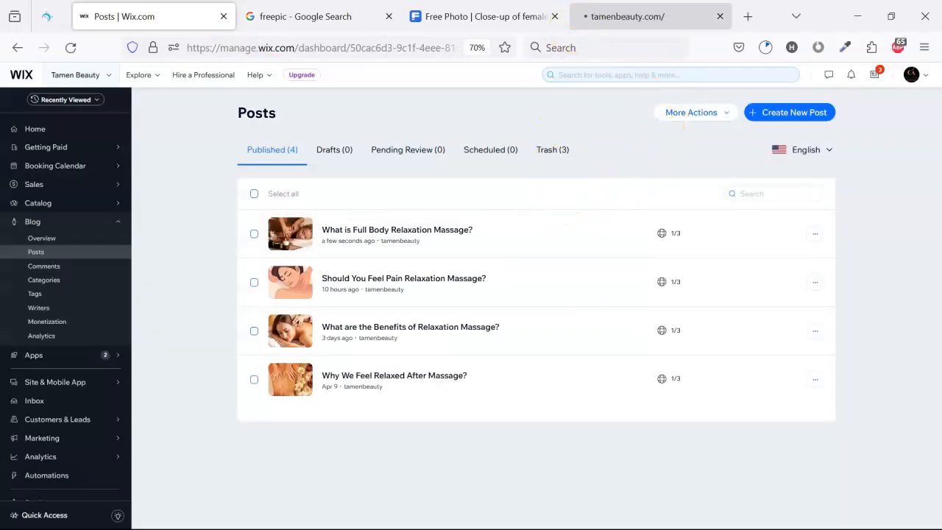
# Step: Open the Full Body Relaxation Massage post from the live tamenbeauty.com Blog page
pyautogui.click(643, 16)
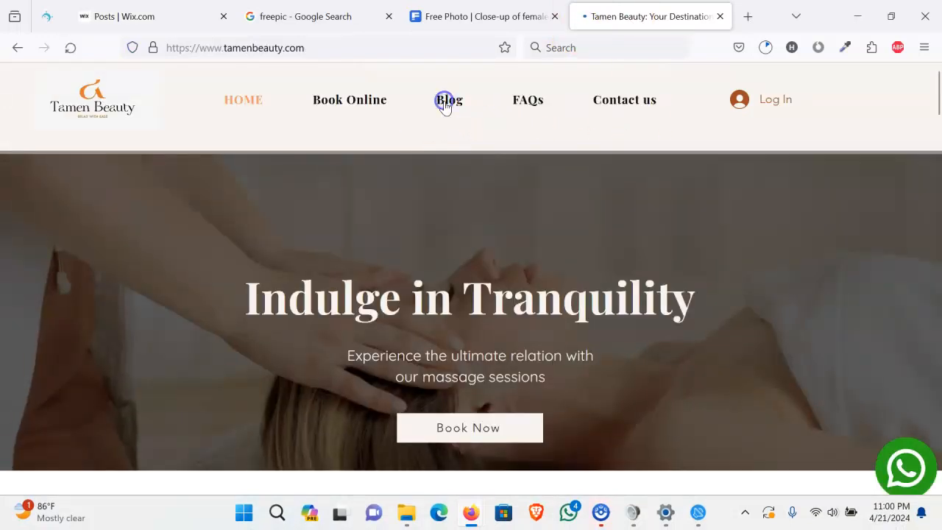
pyautogui.click(449, 100)
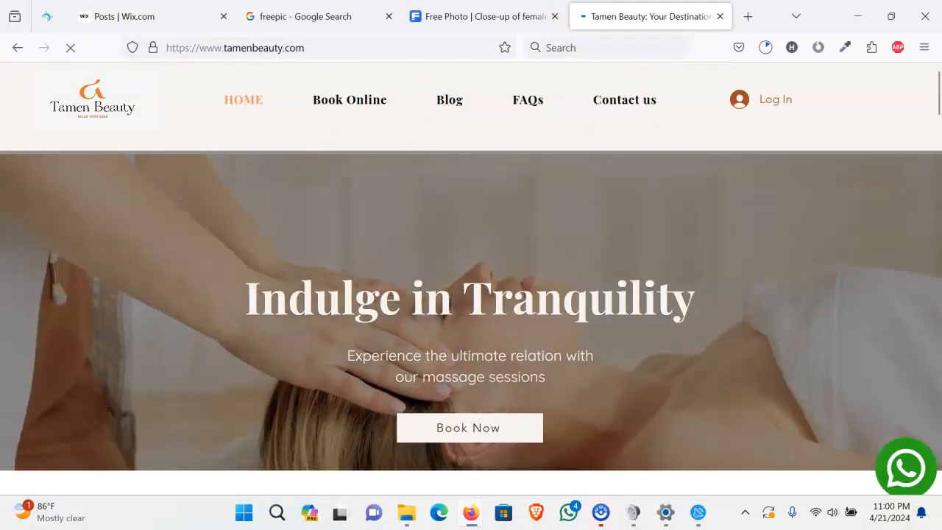
pyautogui.click(449, 100)
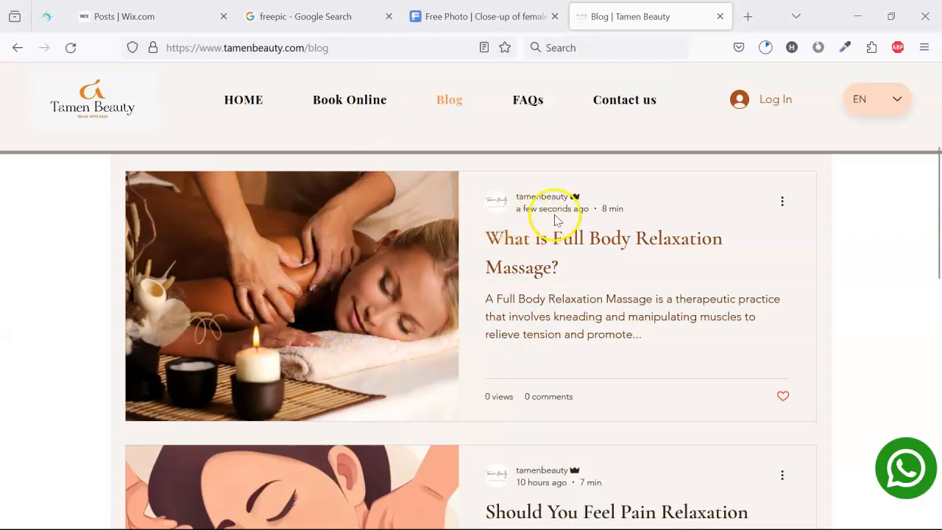
pyautogui.moveTo(493, 267)
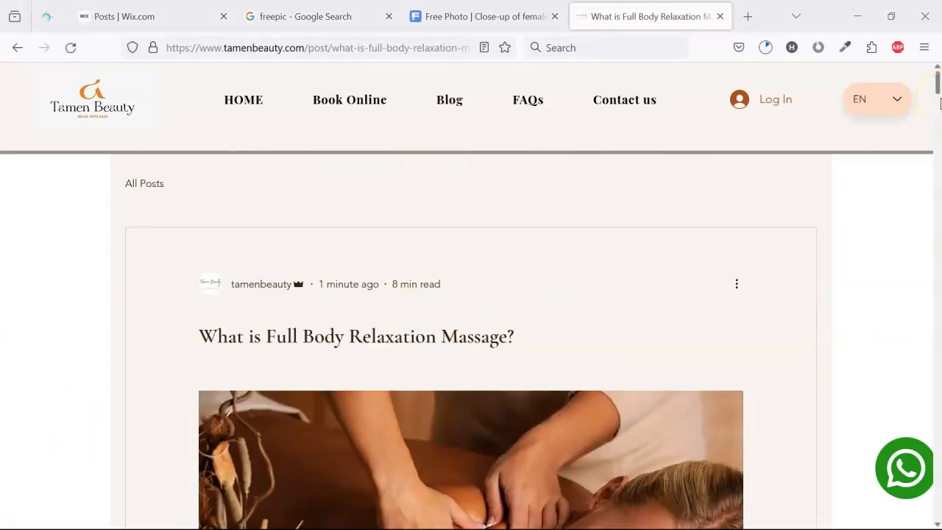
# Step: Scroll through the live post to check its photos, lists, tables and article text
pyautogui.scroll(-3)
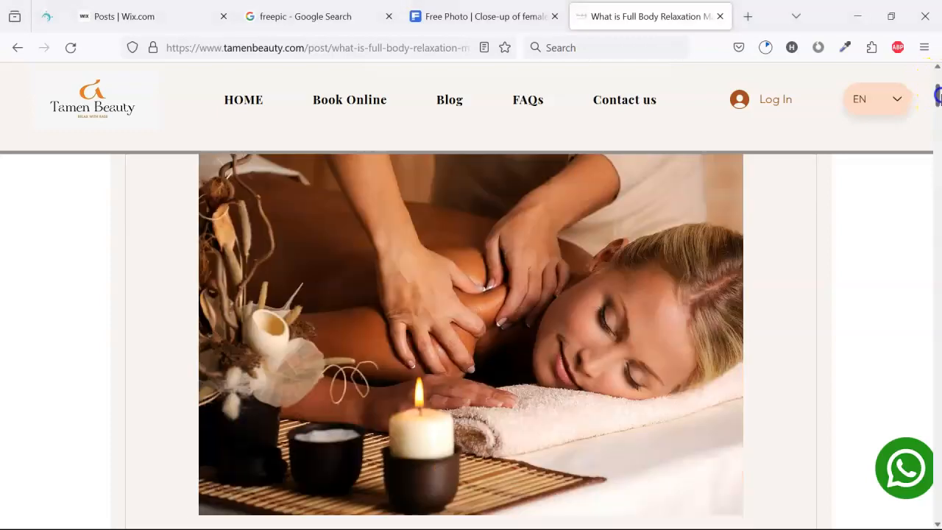
pyautogui.scroll(-3)
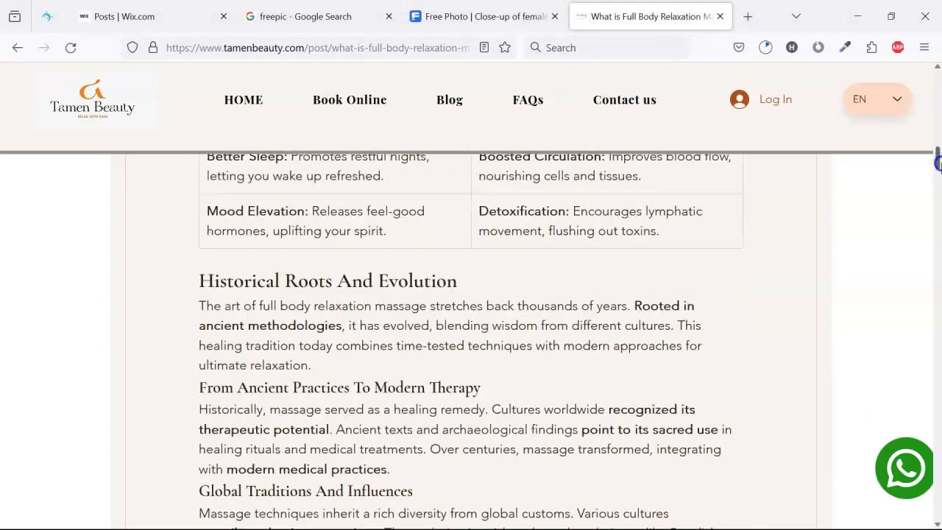
pyautogui.scroll(-3)
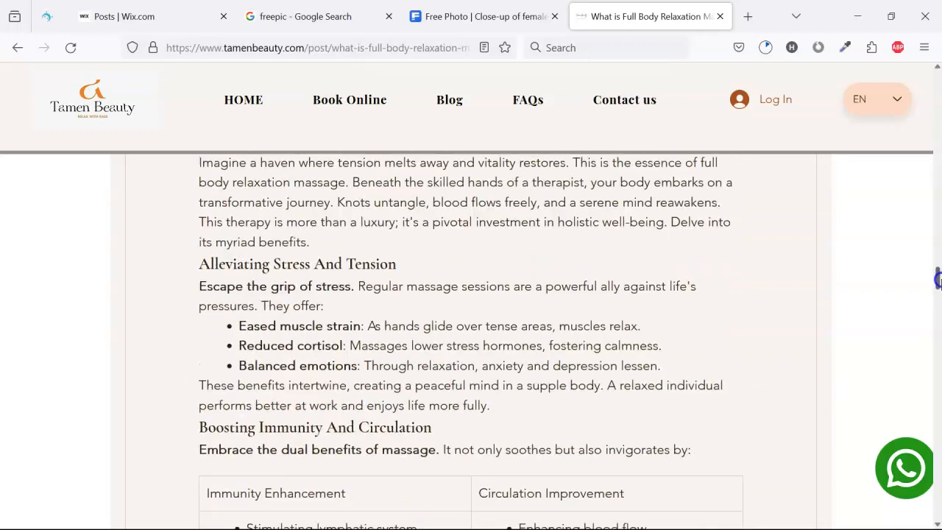
pyautogui.scroll(-3)
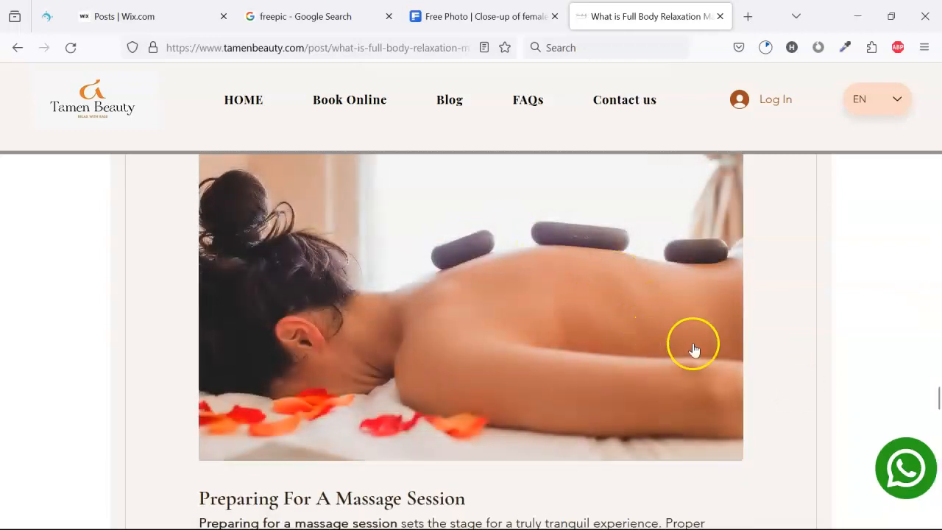
pyautogui.scroll(-3)
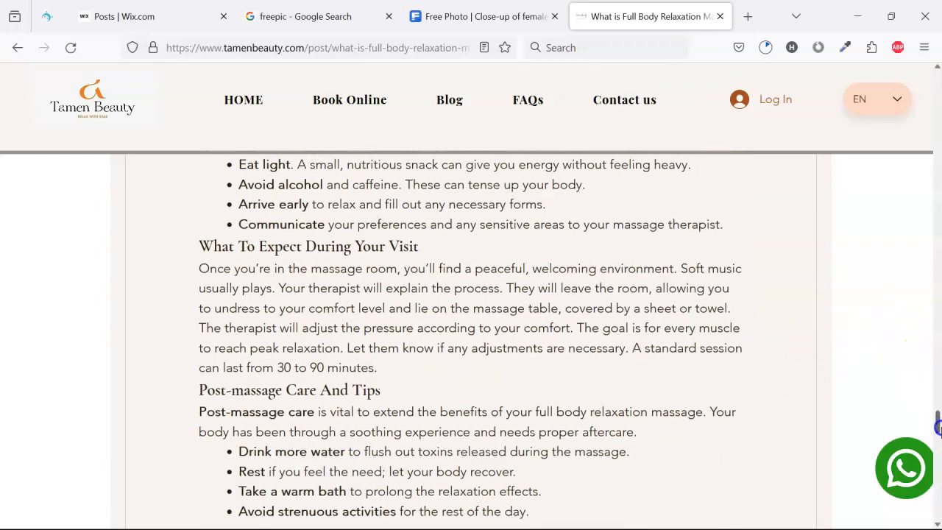
pyautogui.scroll(-3)
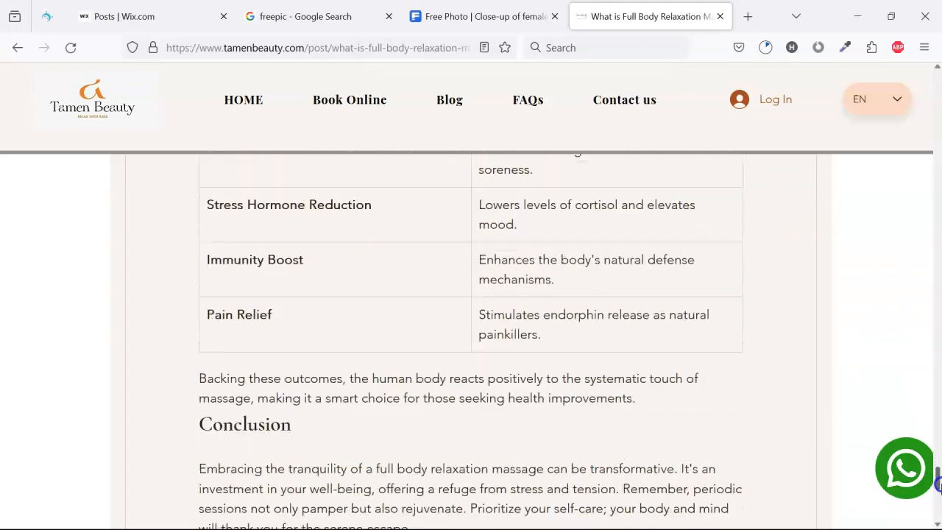
pyautogui.scroll(-3)
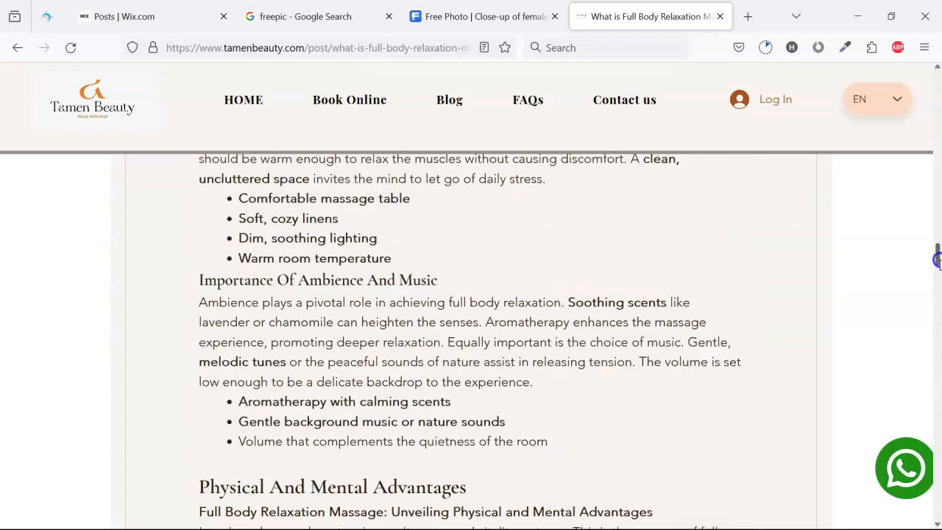
pyautogui.scroll(3)
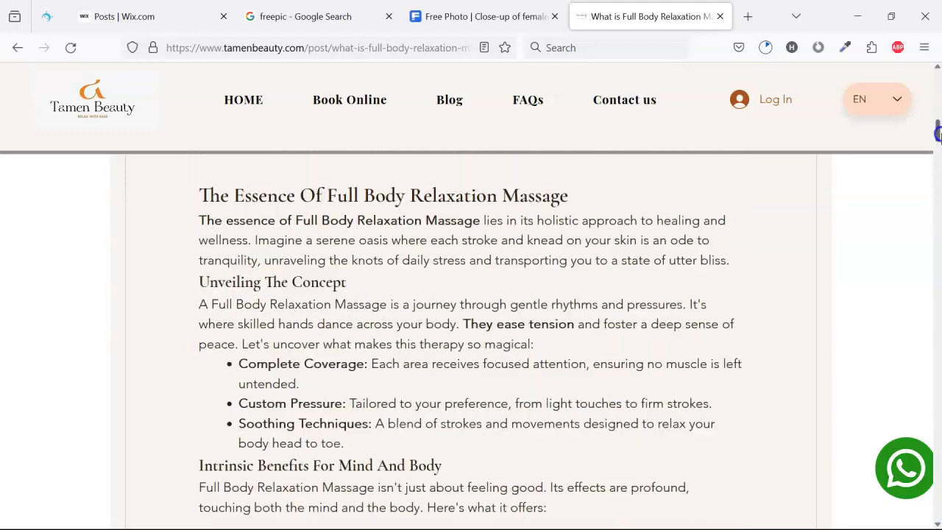
pyautogui.scroll(3)
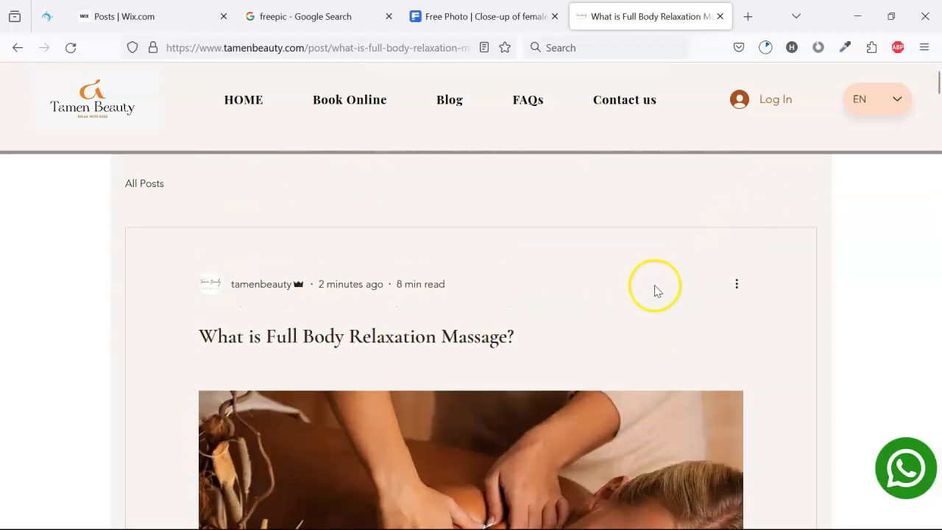
pyautogui.moveTo(660, 287)
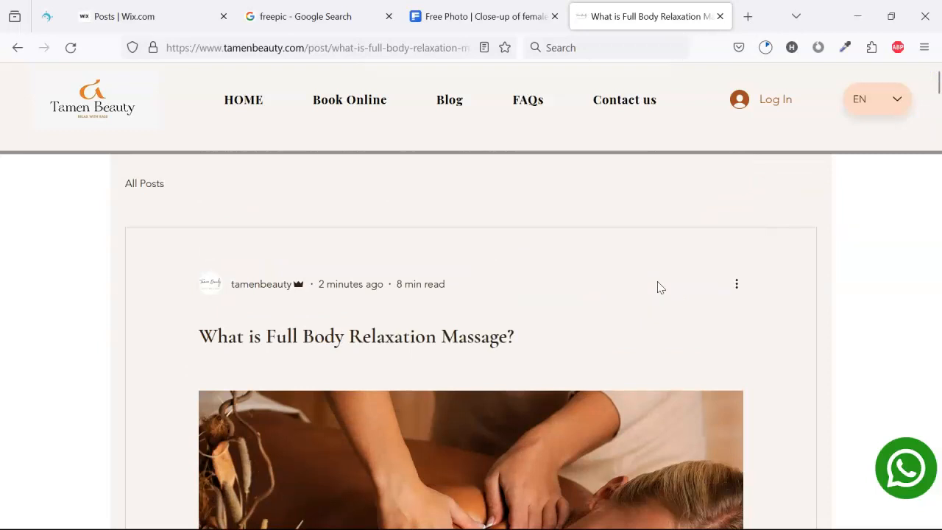